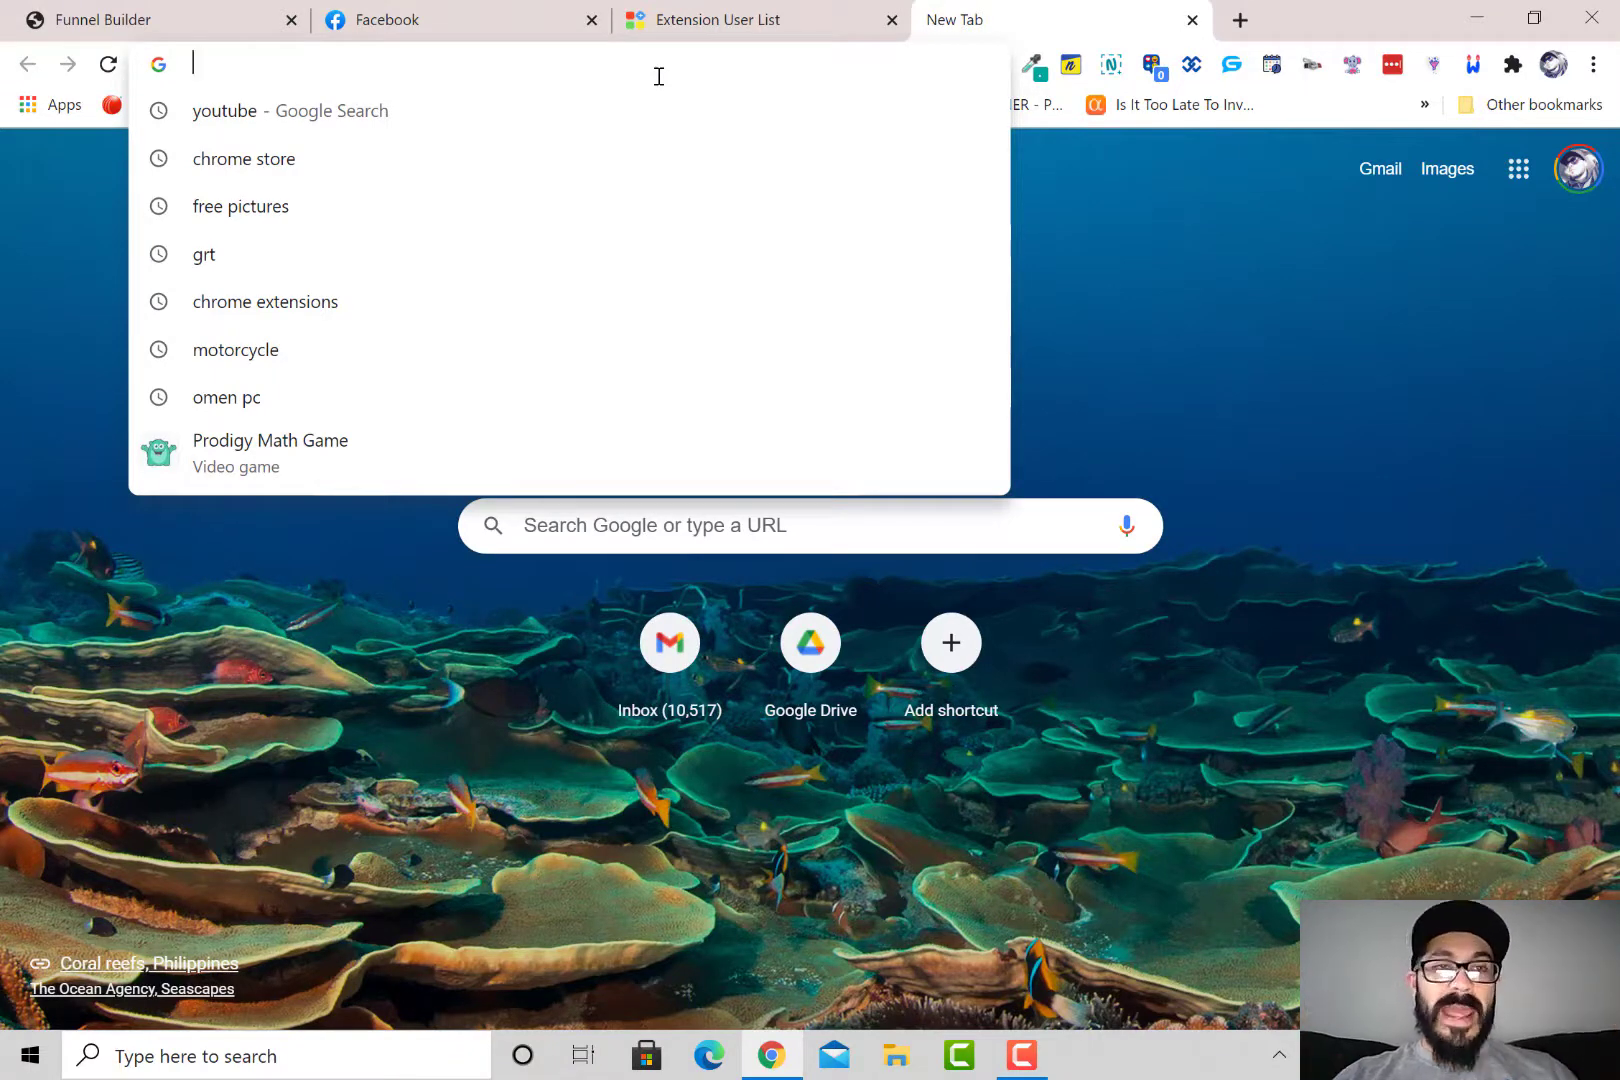
Search Google for 'chrome store' from the address bar suggestion
text(chrome-error://chromewebdata)
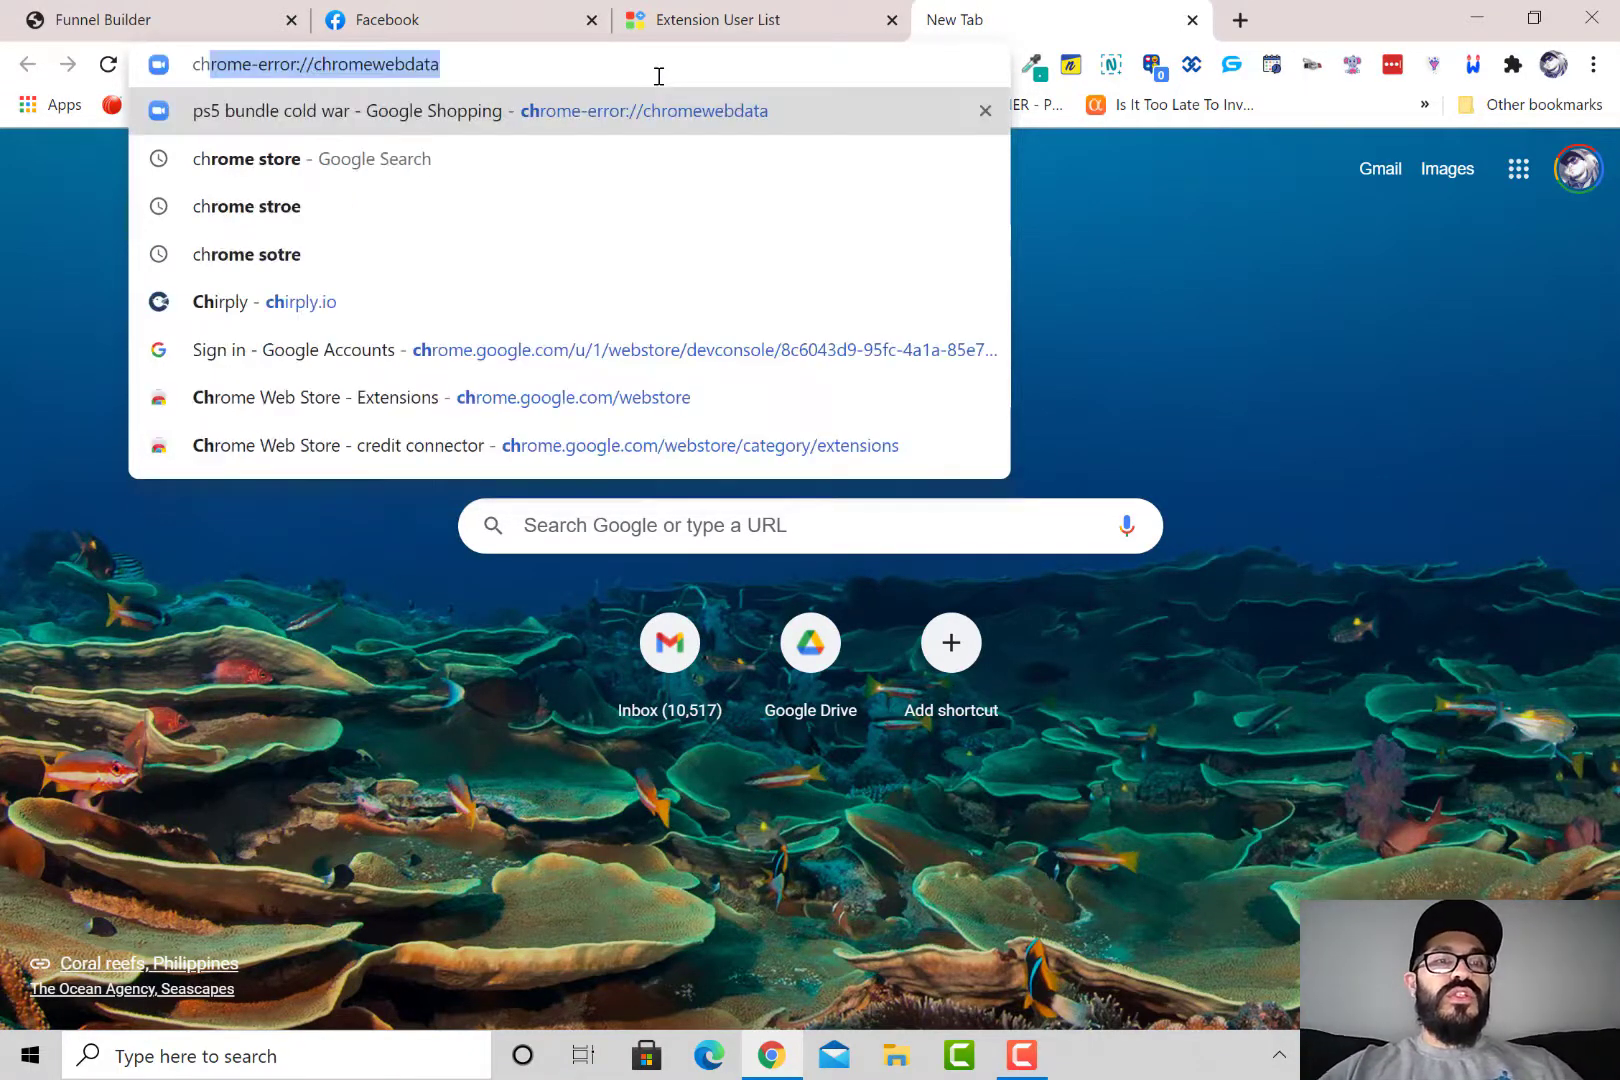
click(246, 160)
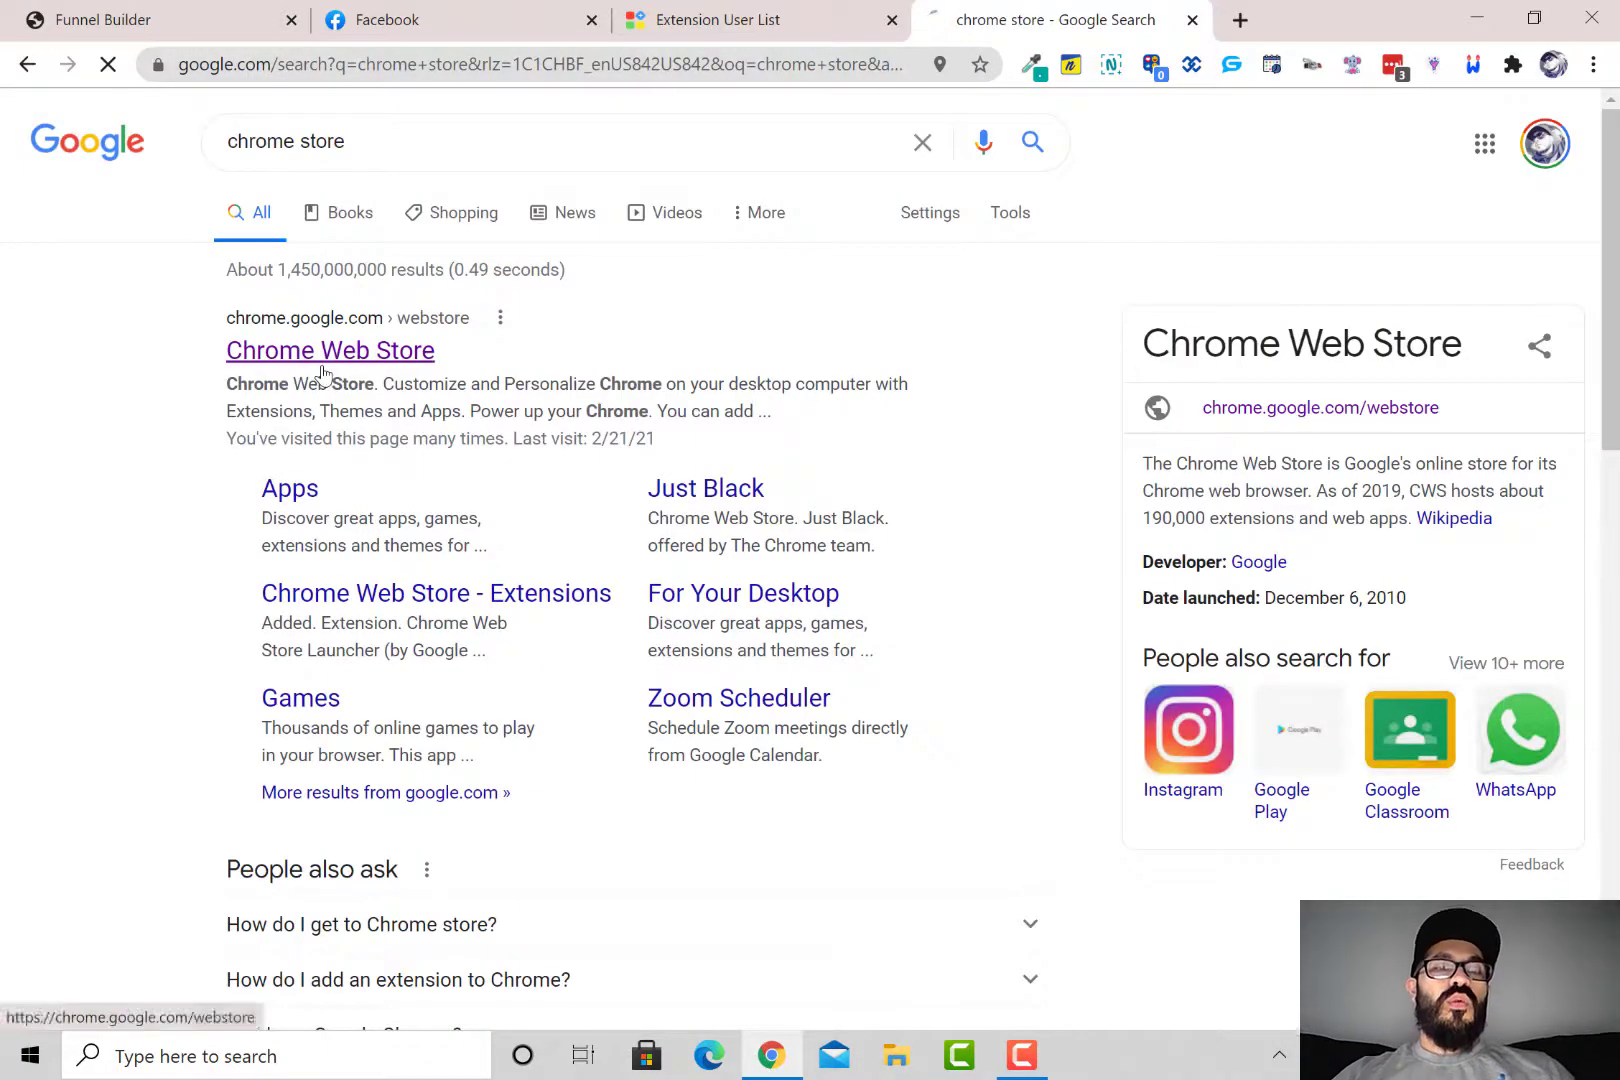
Search the Chrome Web Store for 'fb admin tools' and open the FB Admin Tool listing
click(330, 350)
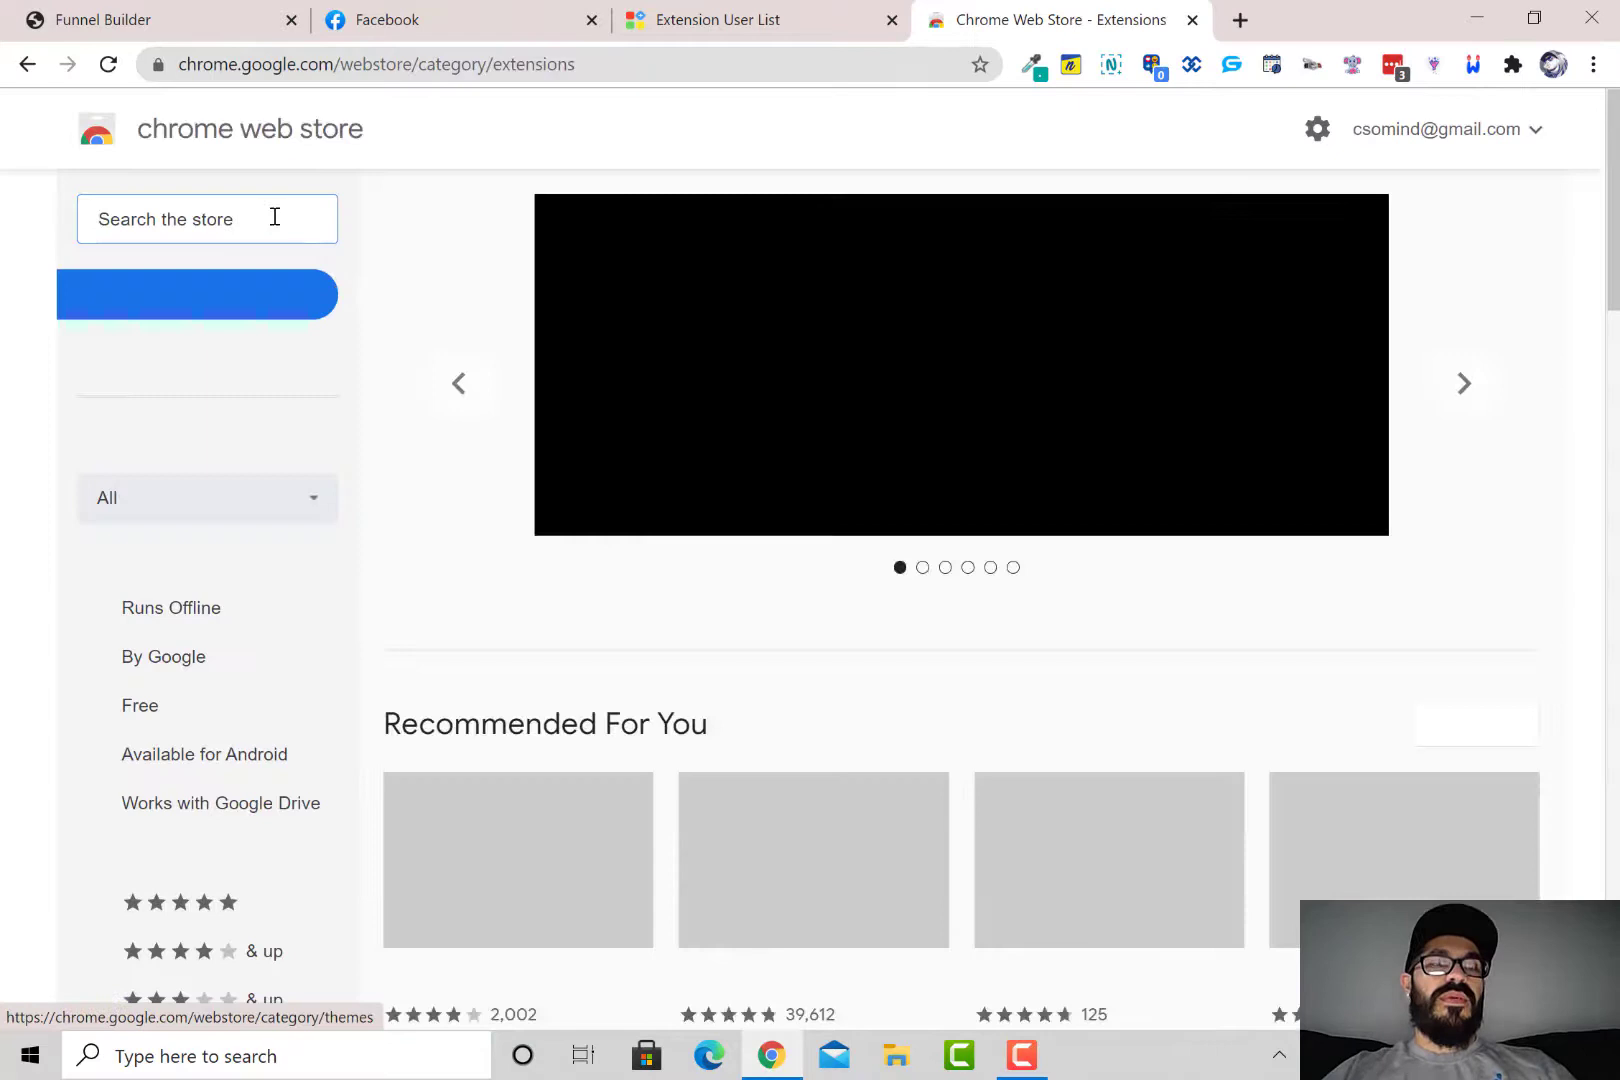
text(fb admin tools)
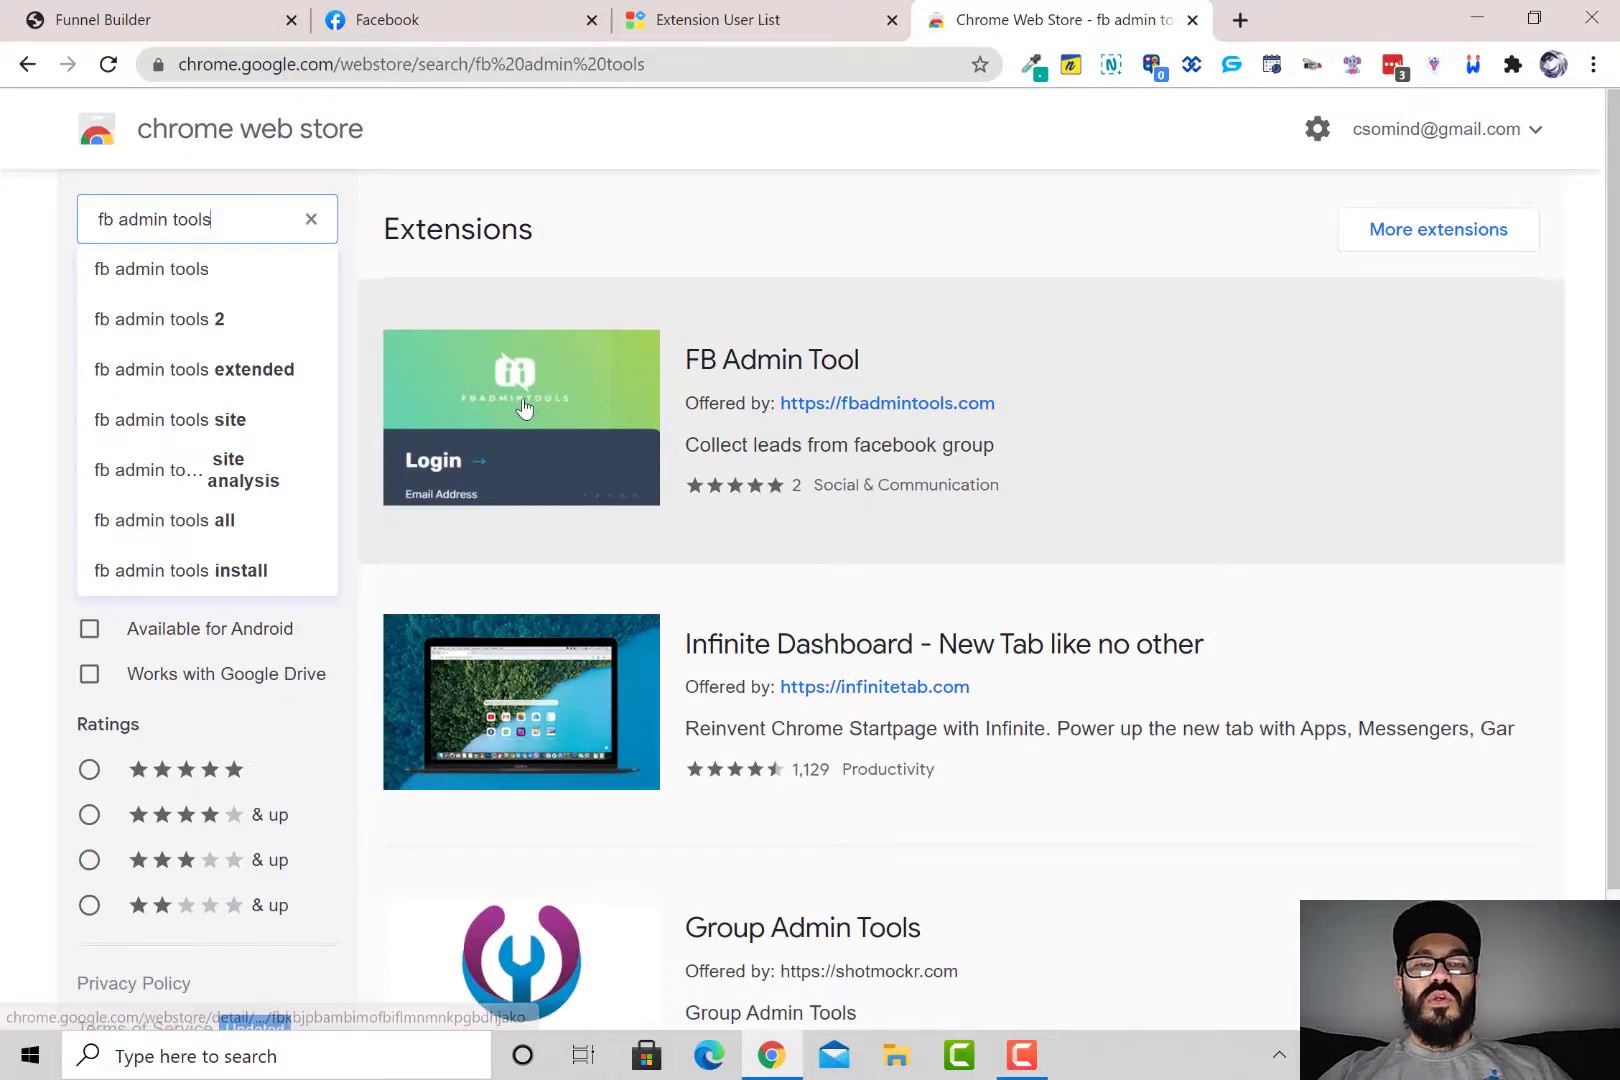
click(522, 408)
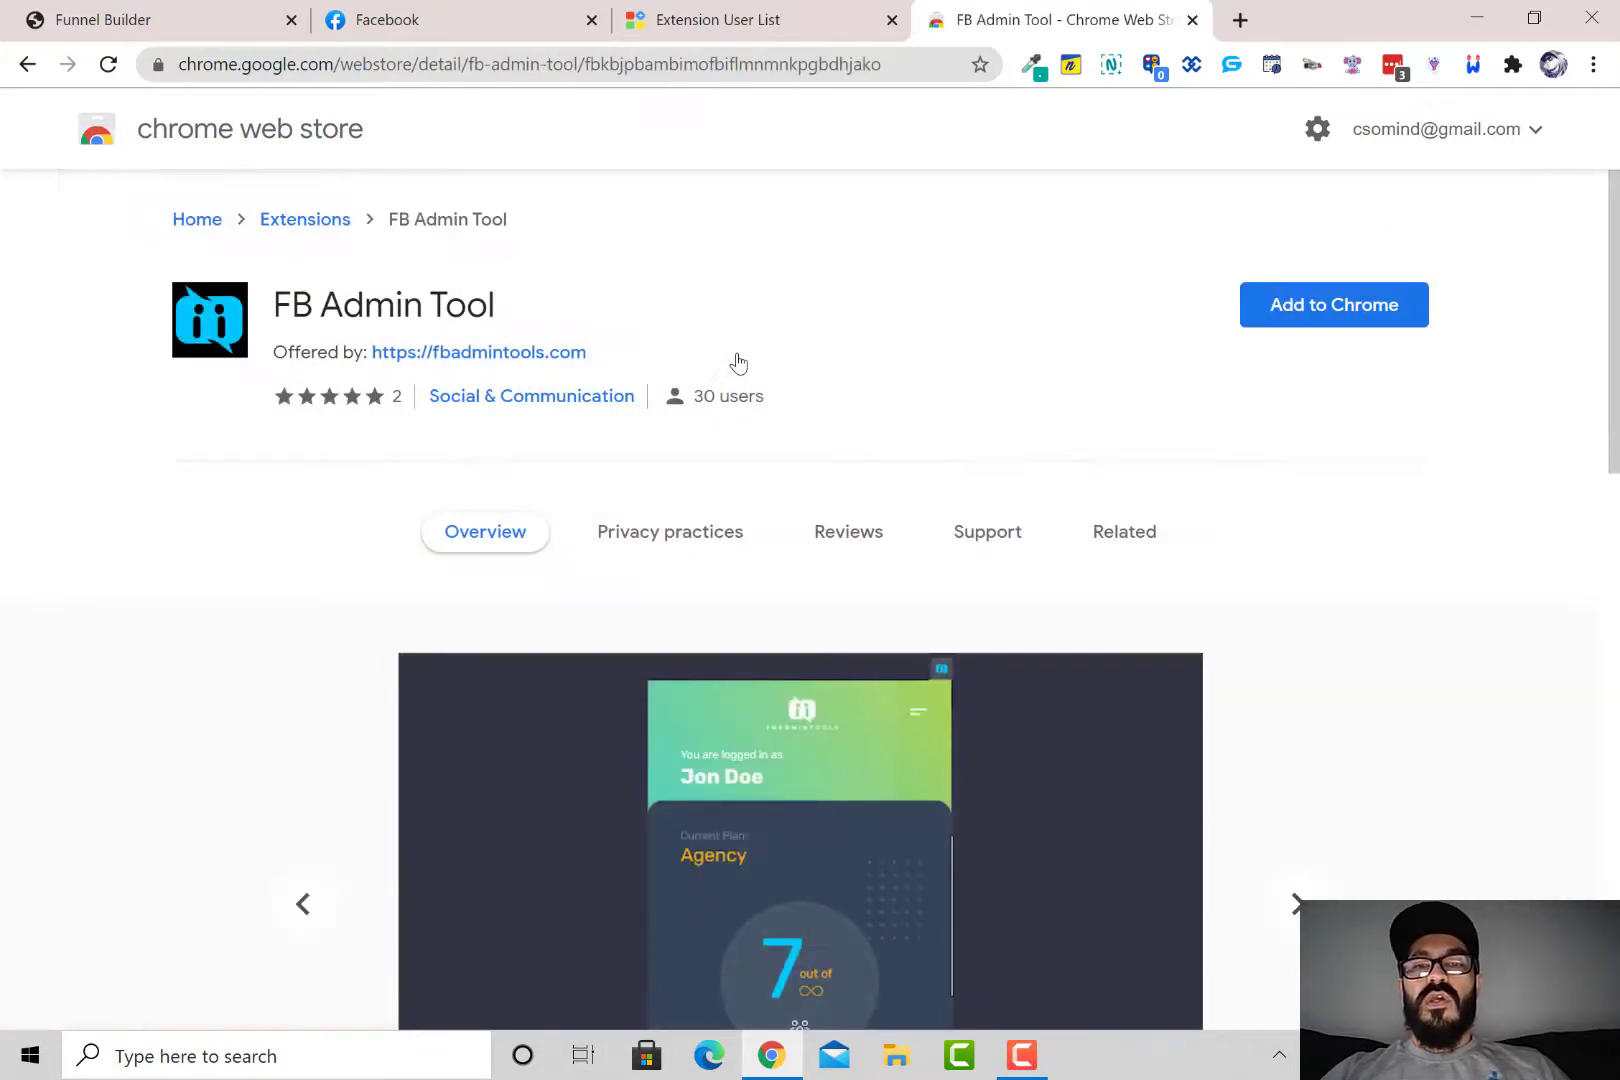
Add FB Admin Tool to Chrome, confirming the prompt and dismissing the added notice
click(1334, 306)
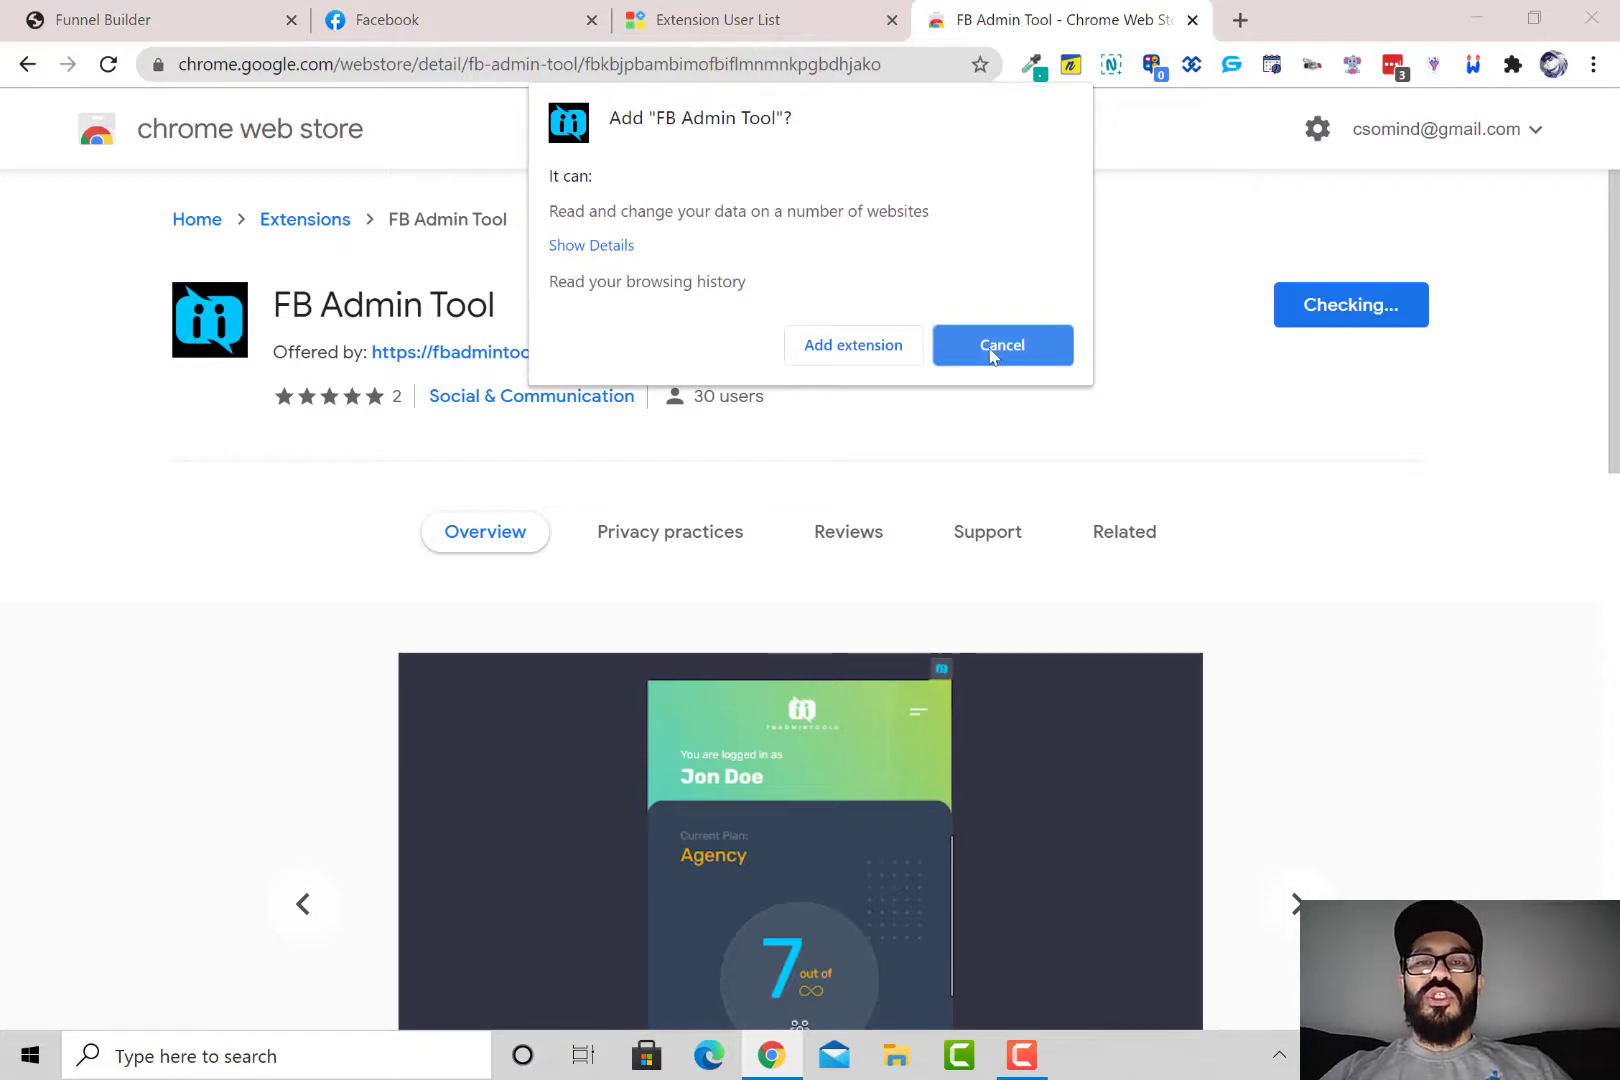
click(1002, 346)
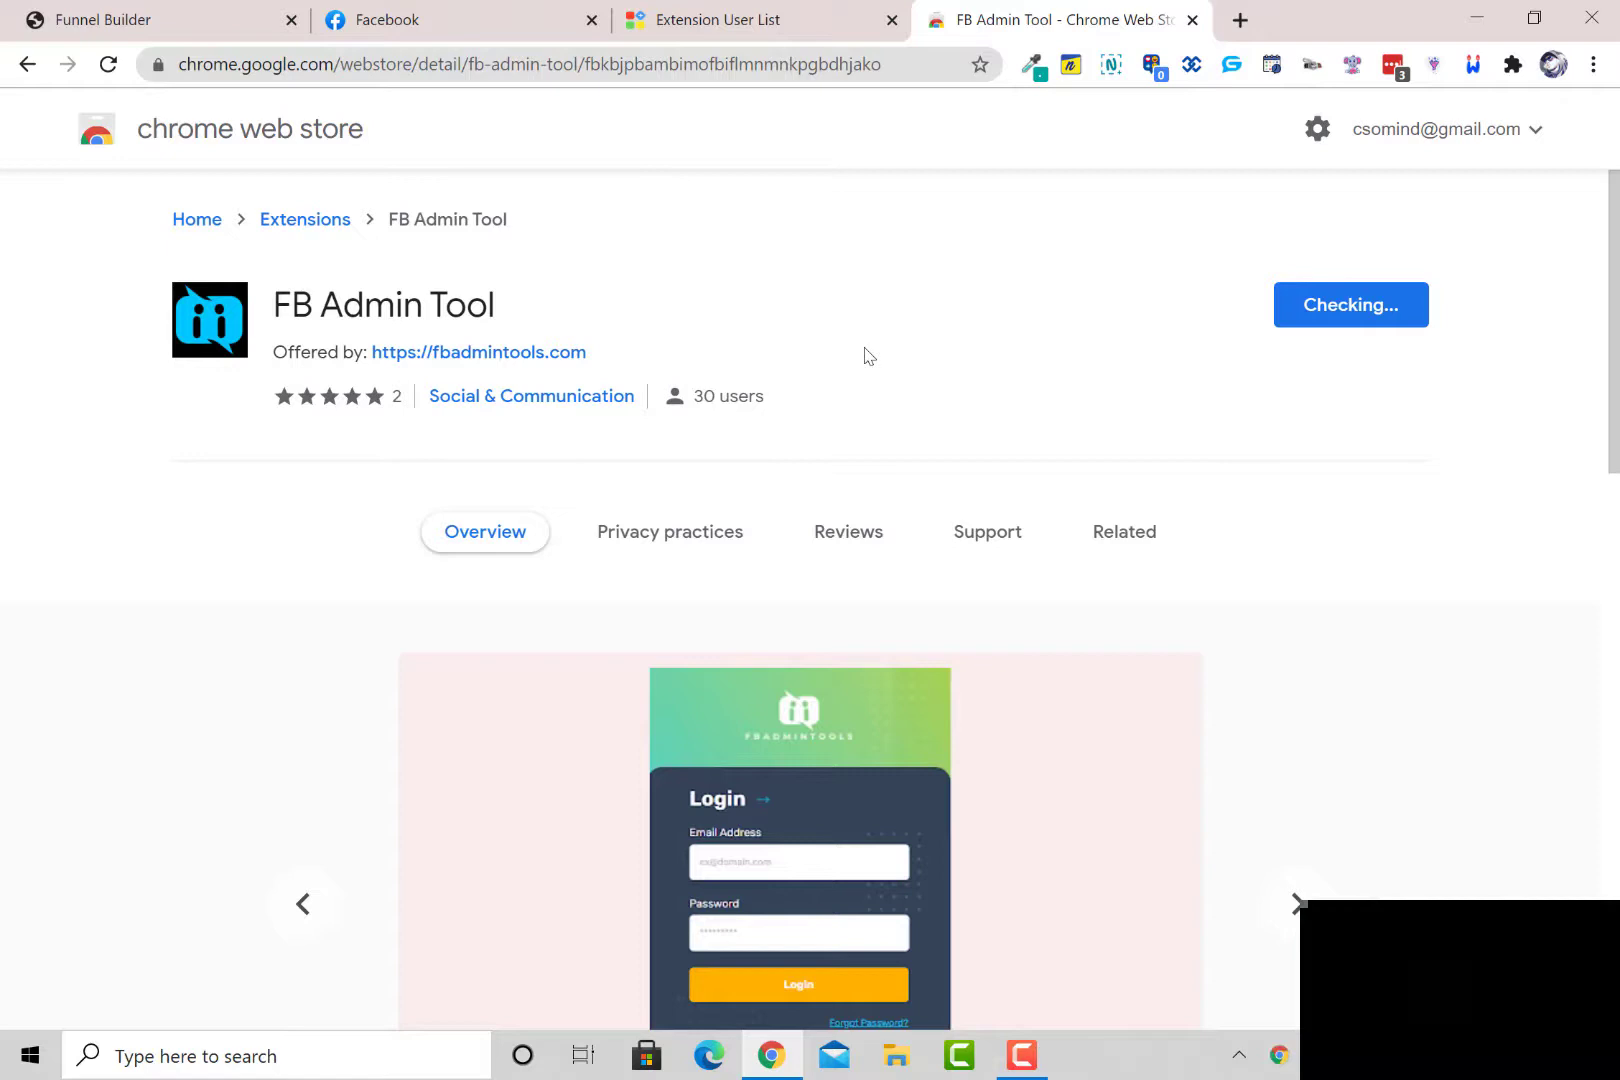
click(1352, 306)
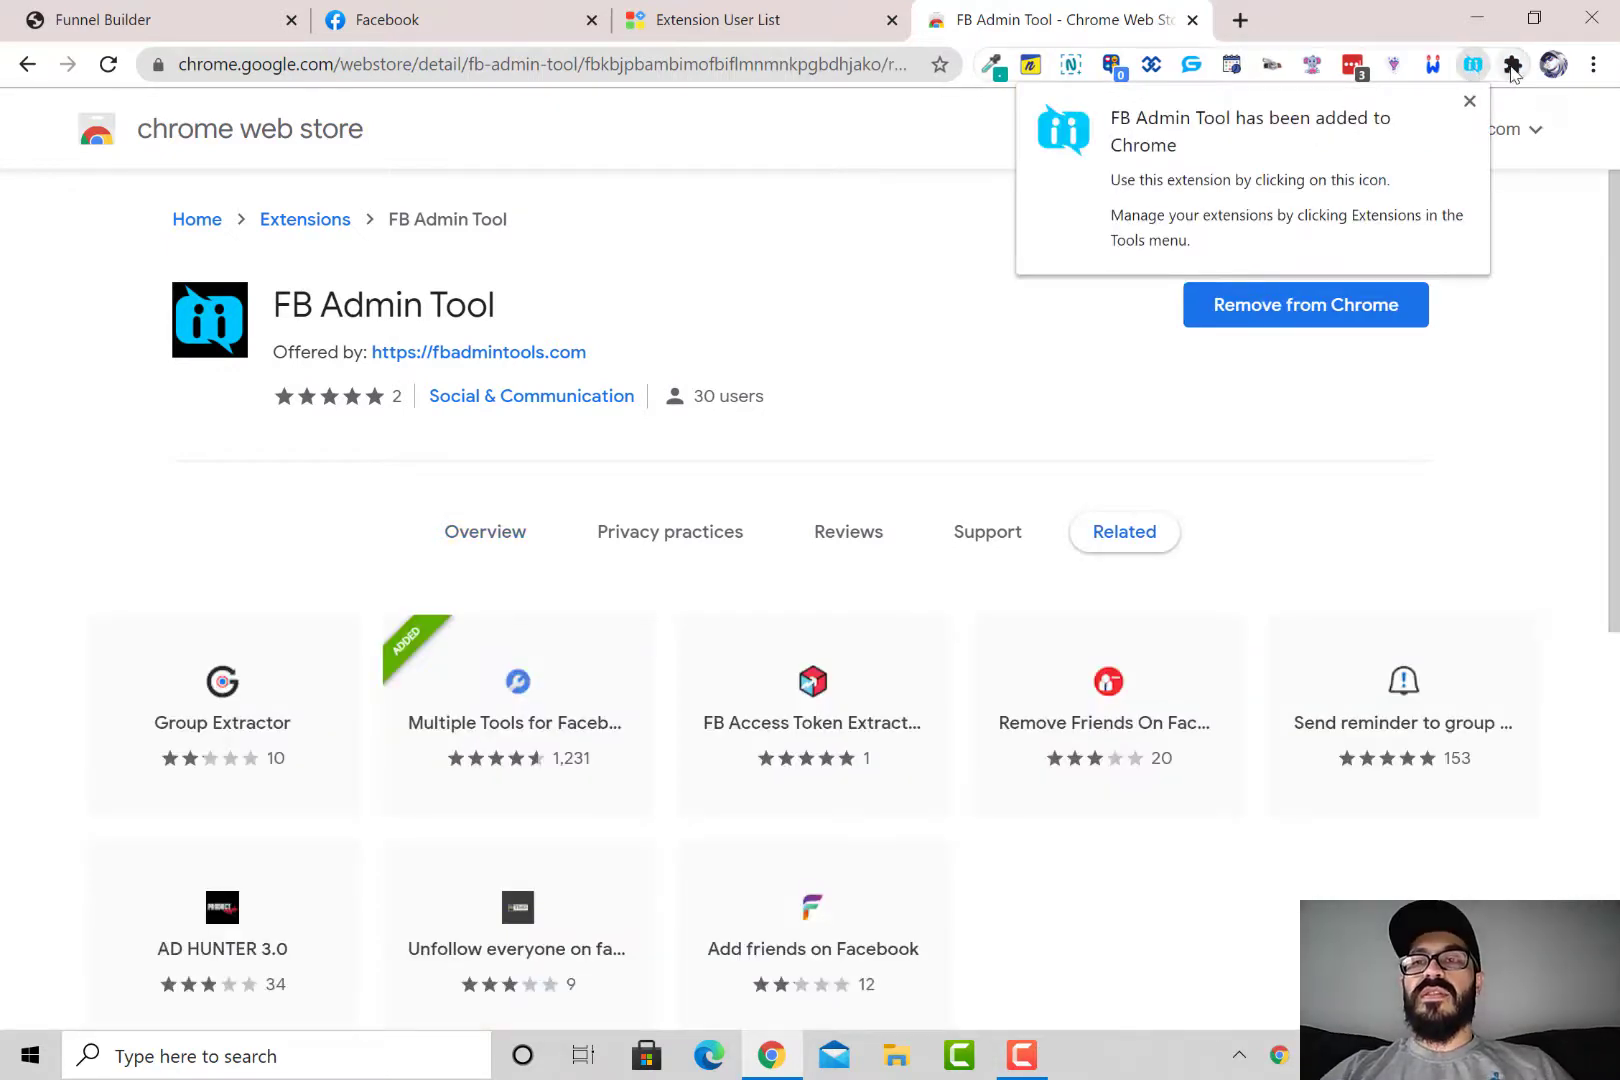
click(1496, 102)
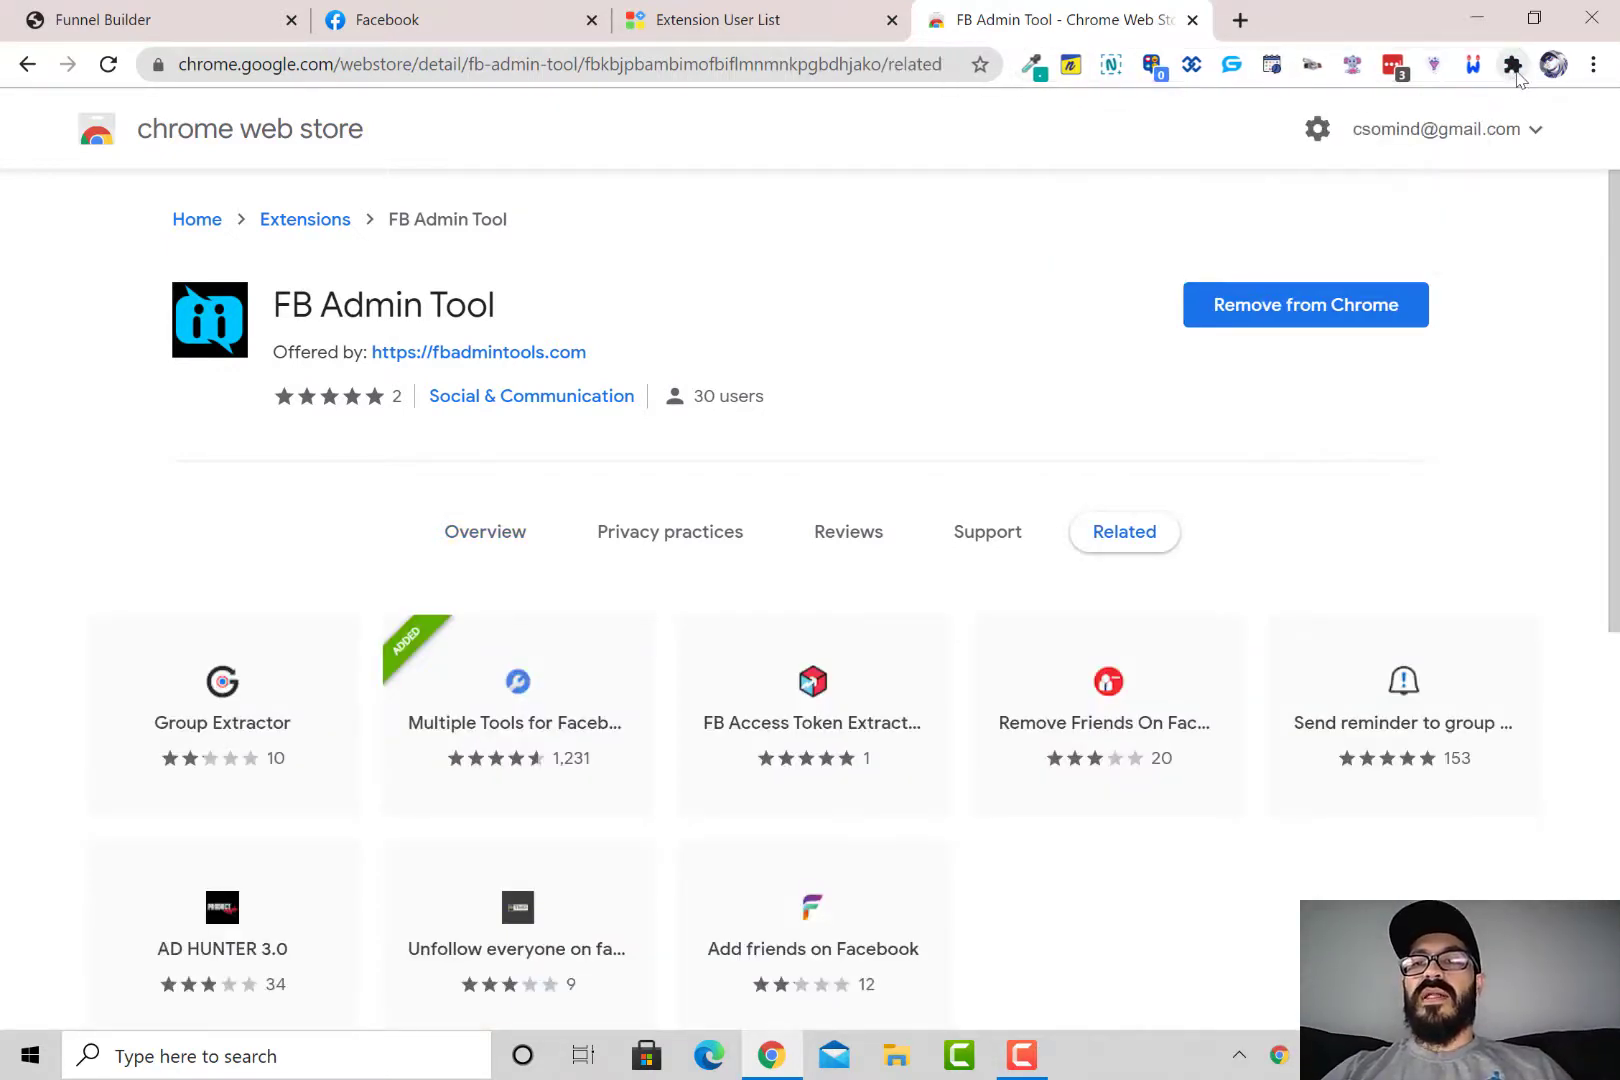
Show Chrome's installed extensions list with FB Admin Tool in it
click(1512, 64)
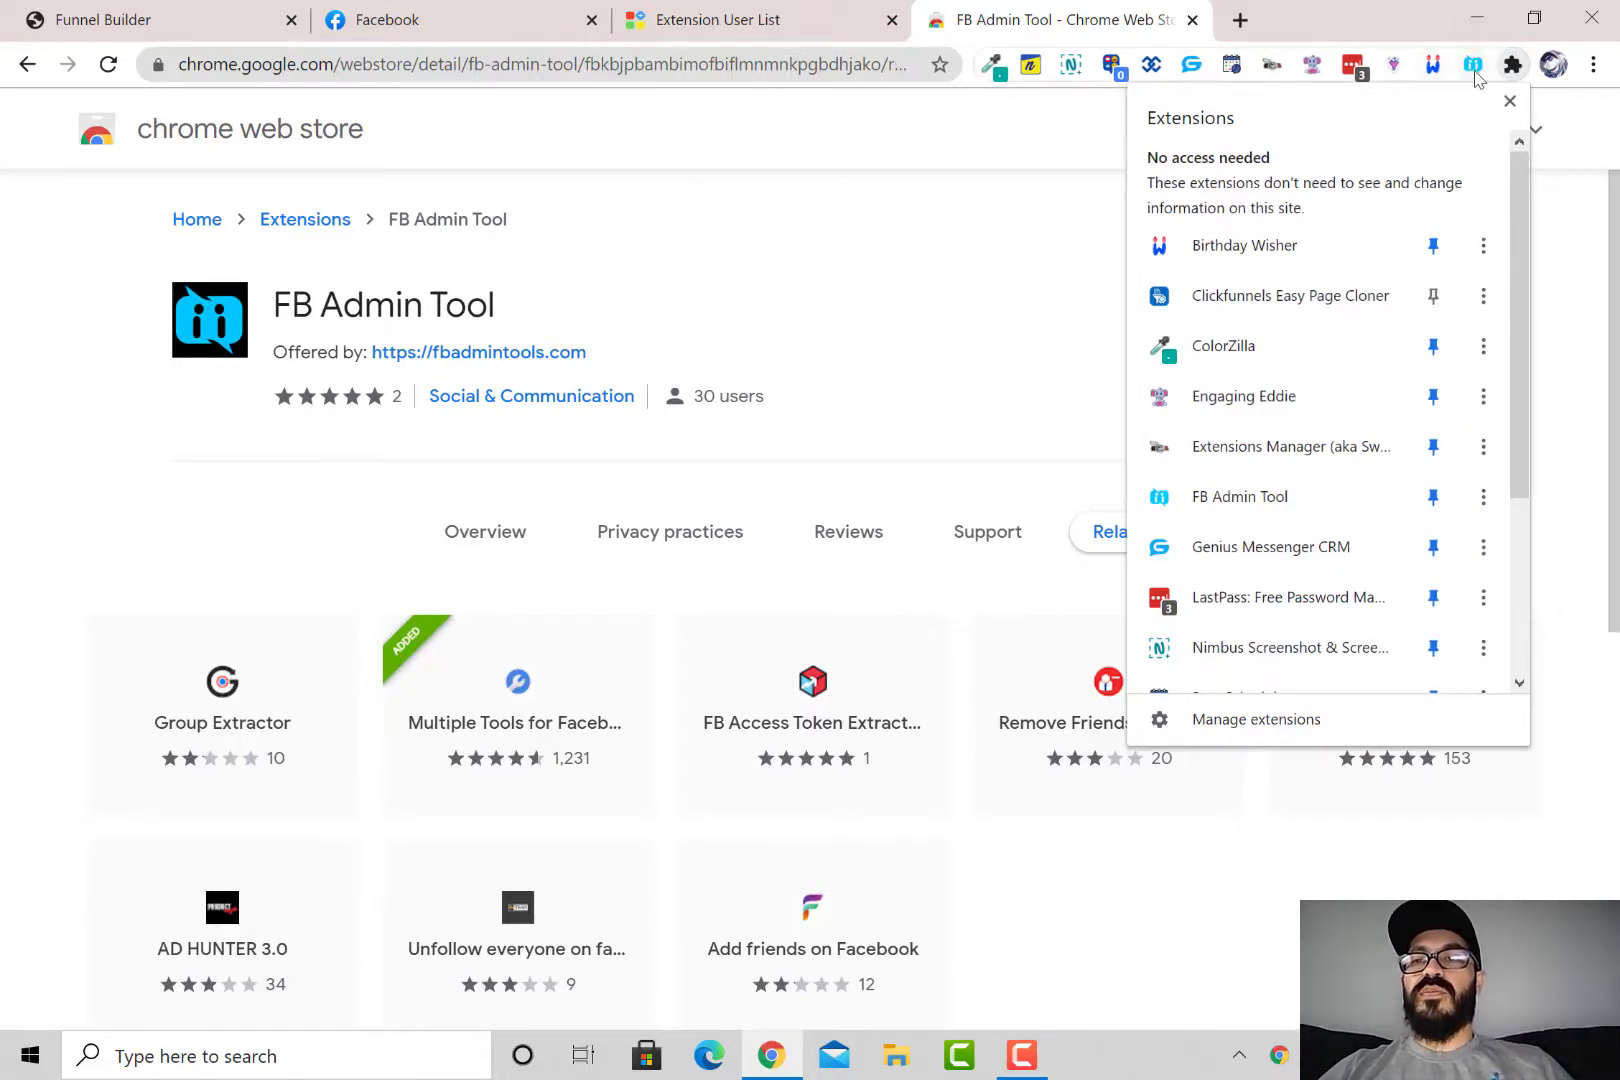
mouse_move(1464, 64)
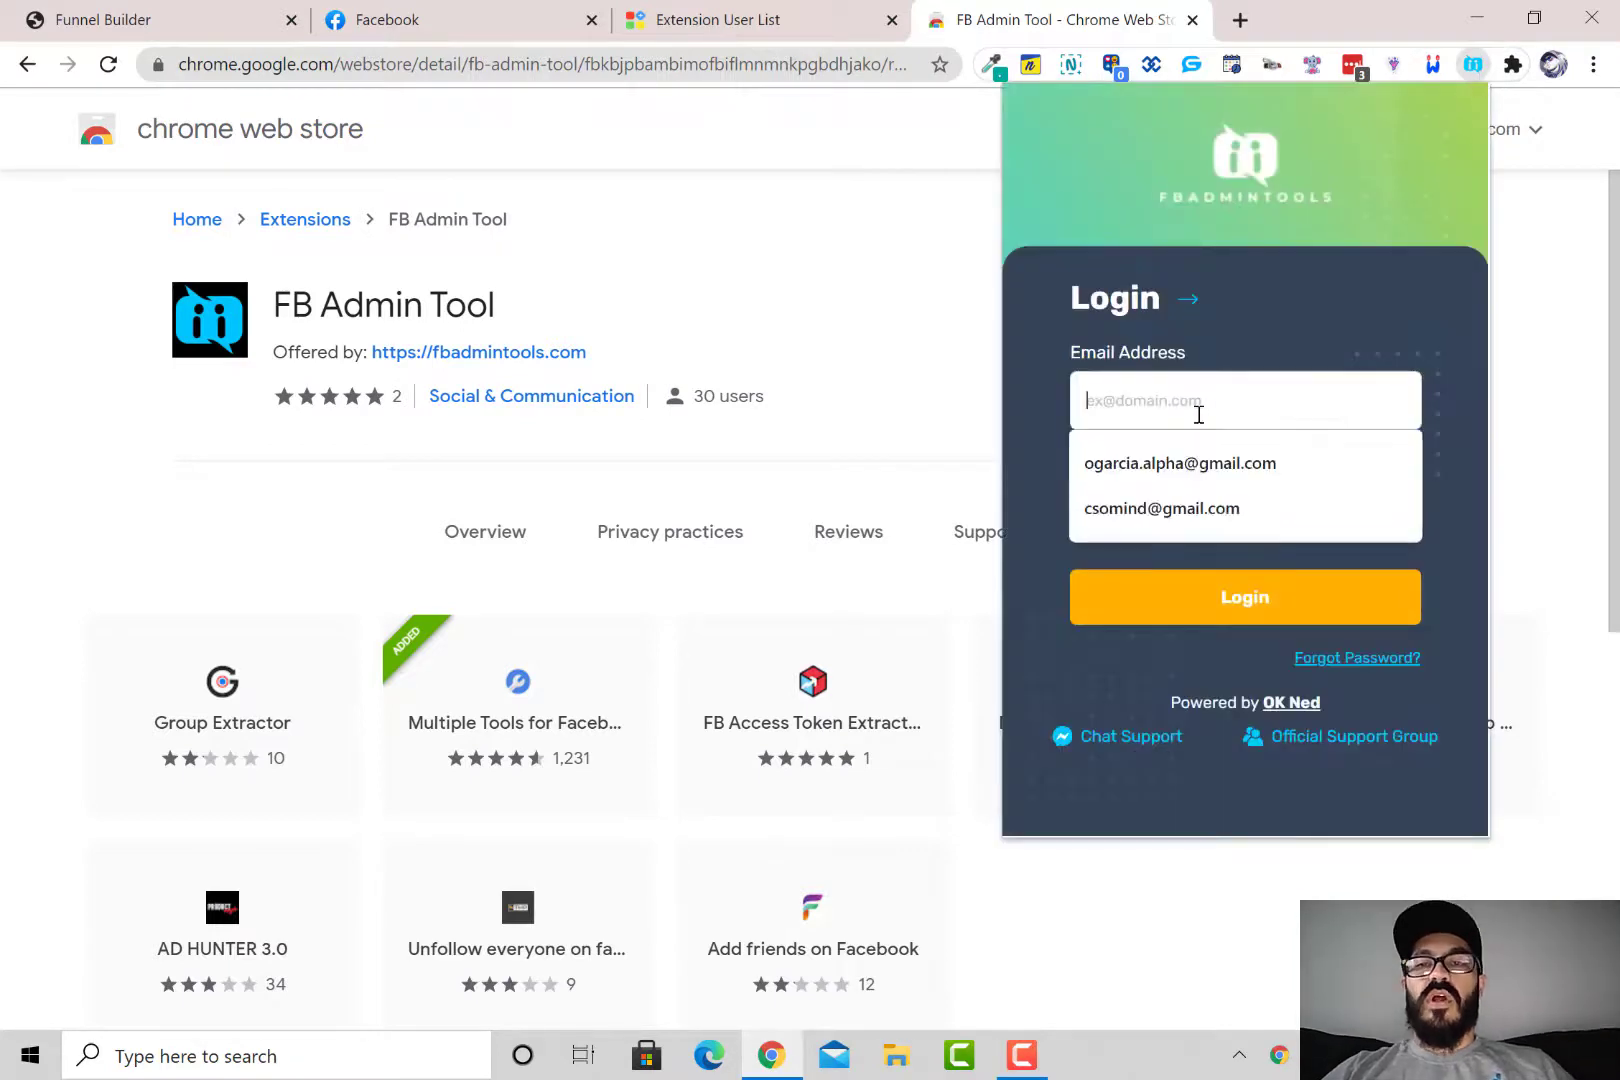
Log in to FB Admin Tool with the saved account email and password
click(1180, 464)
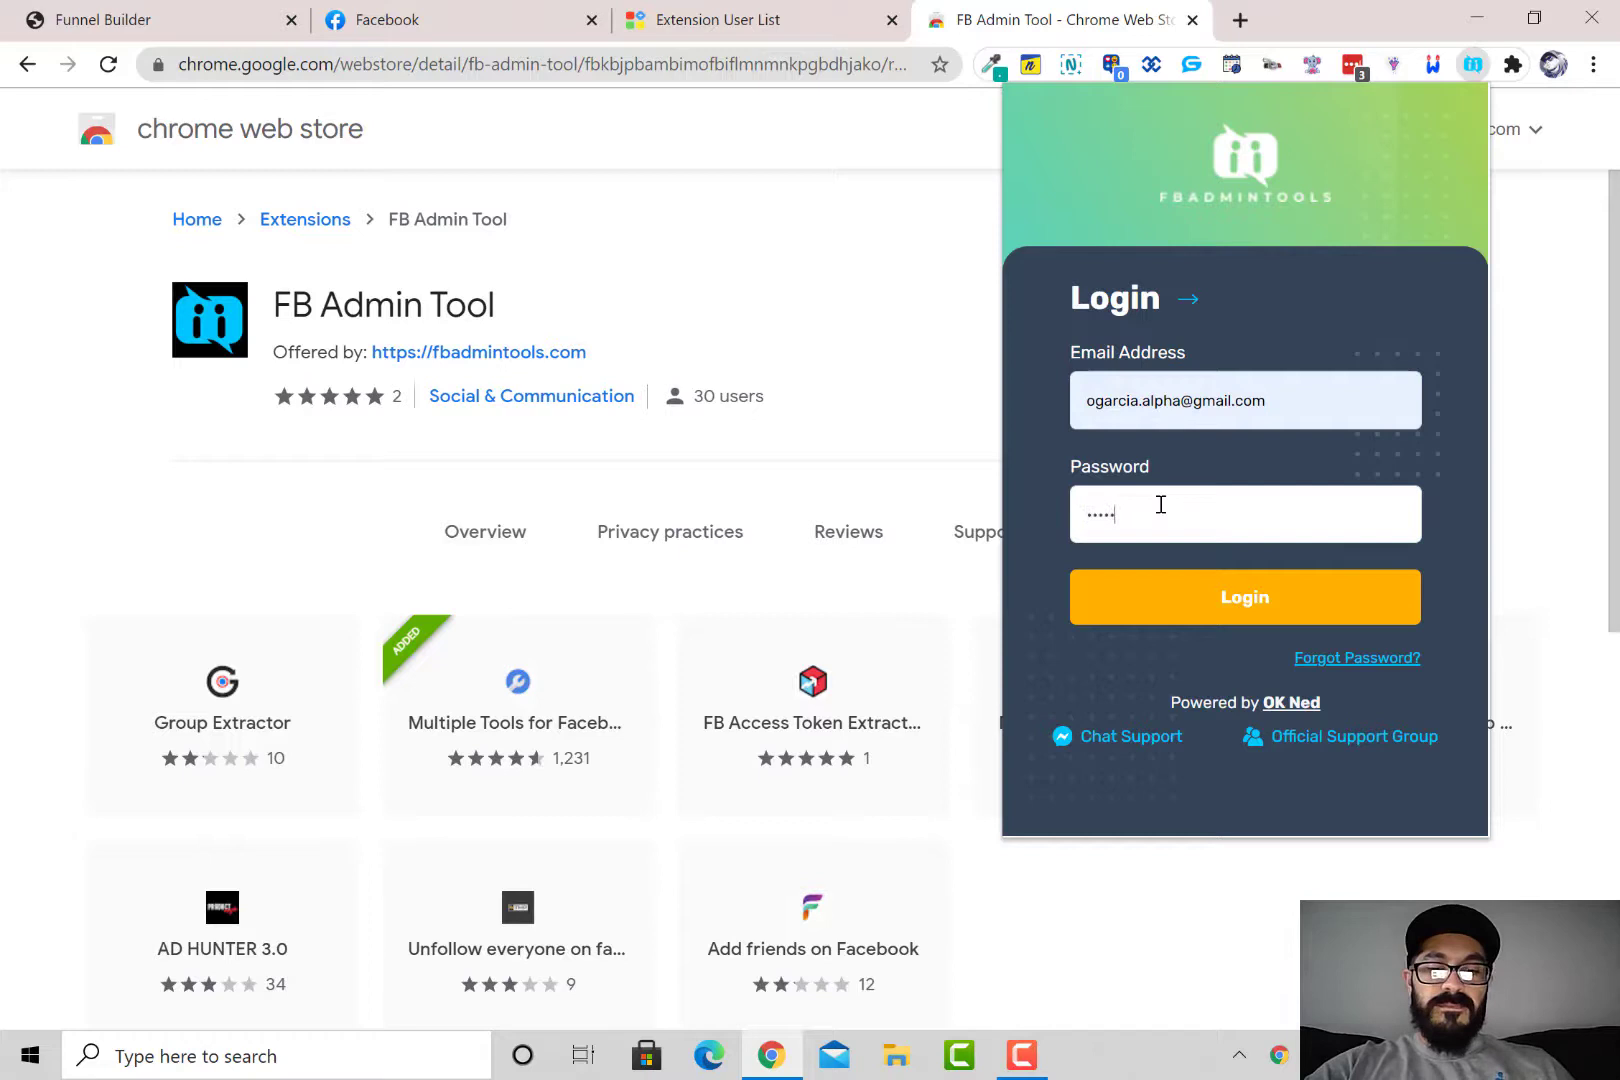
click(1244, 598)
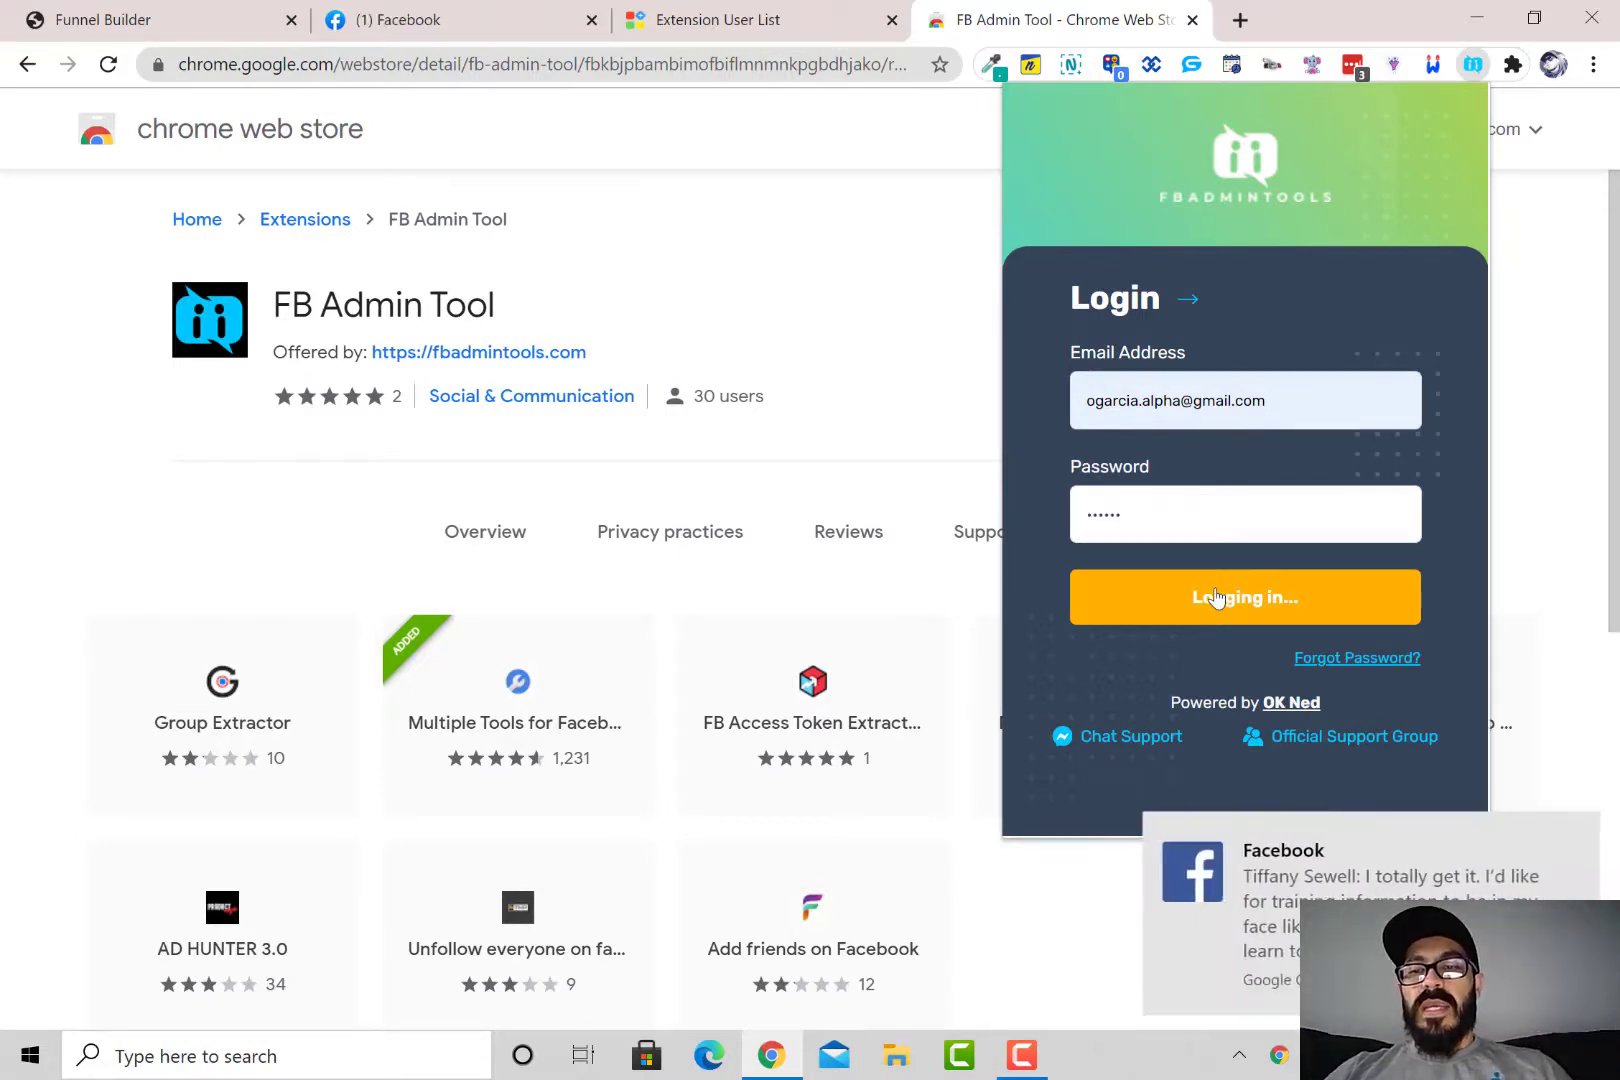
click(1244, 598)
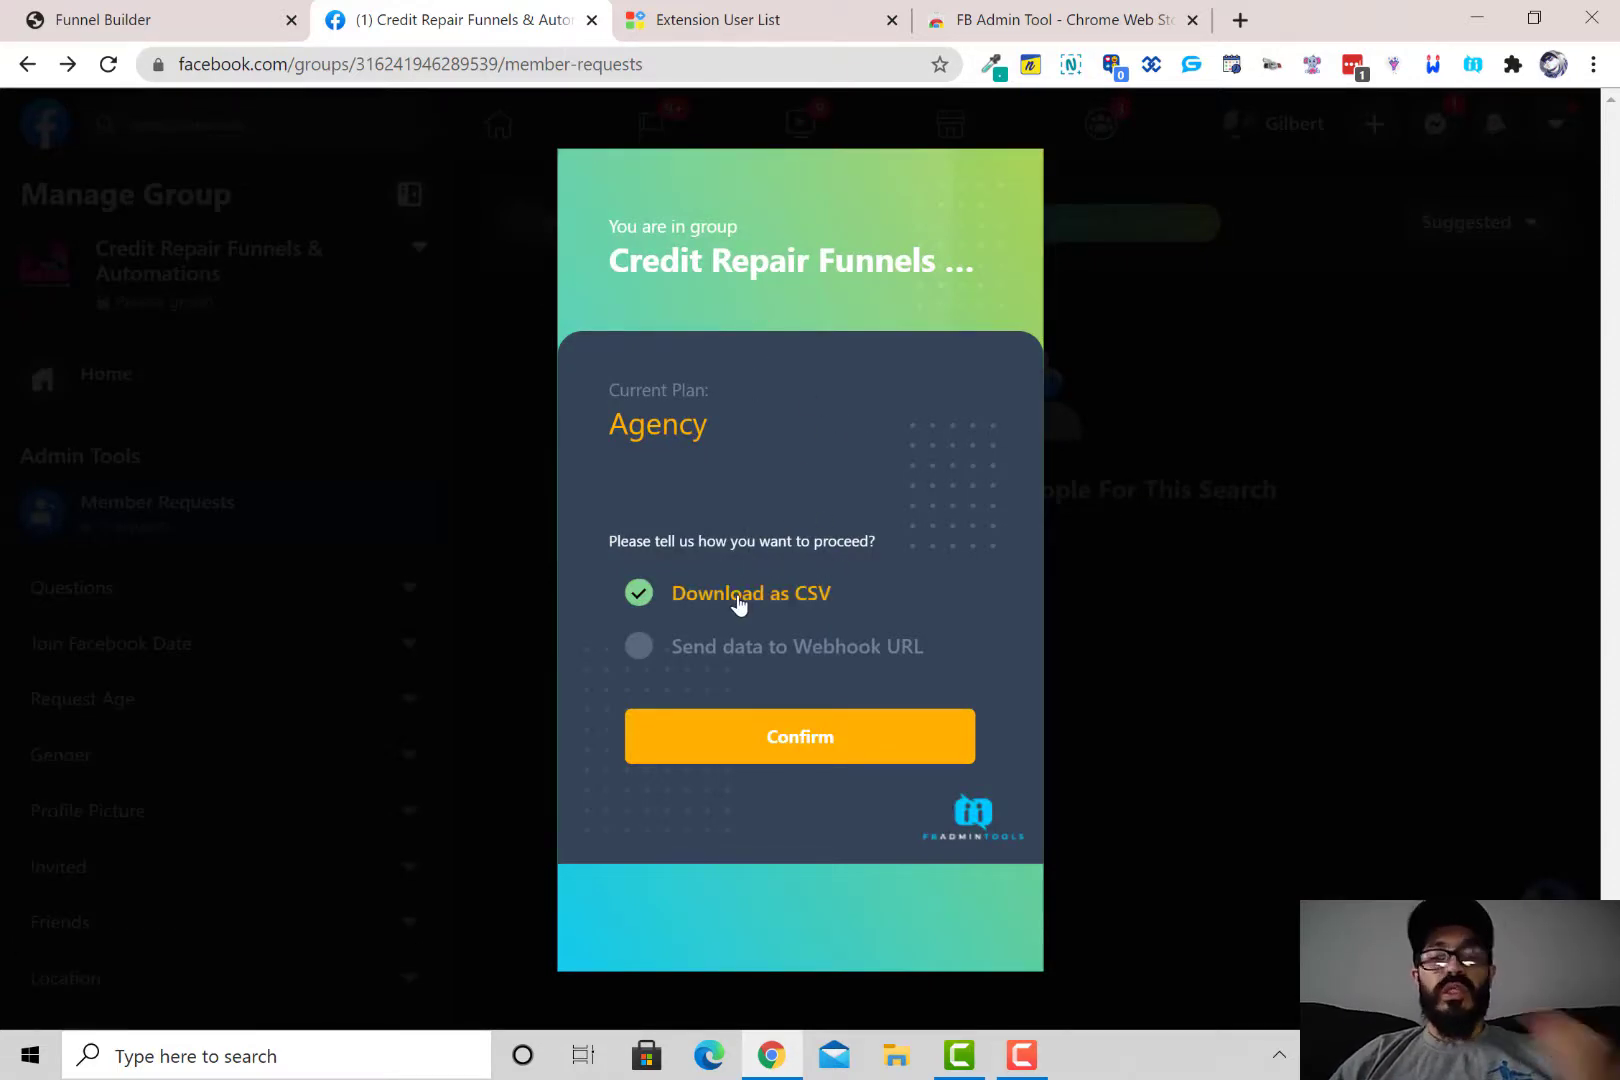
Export the member requests as a CSV and open the downloaded file
click(638, 646)
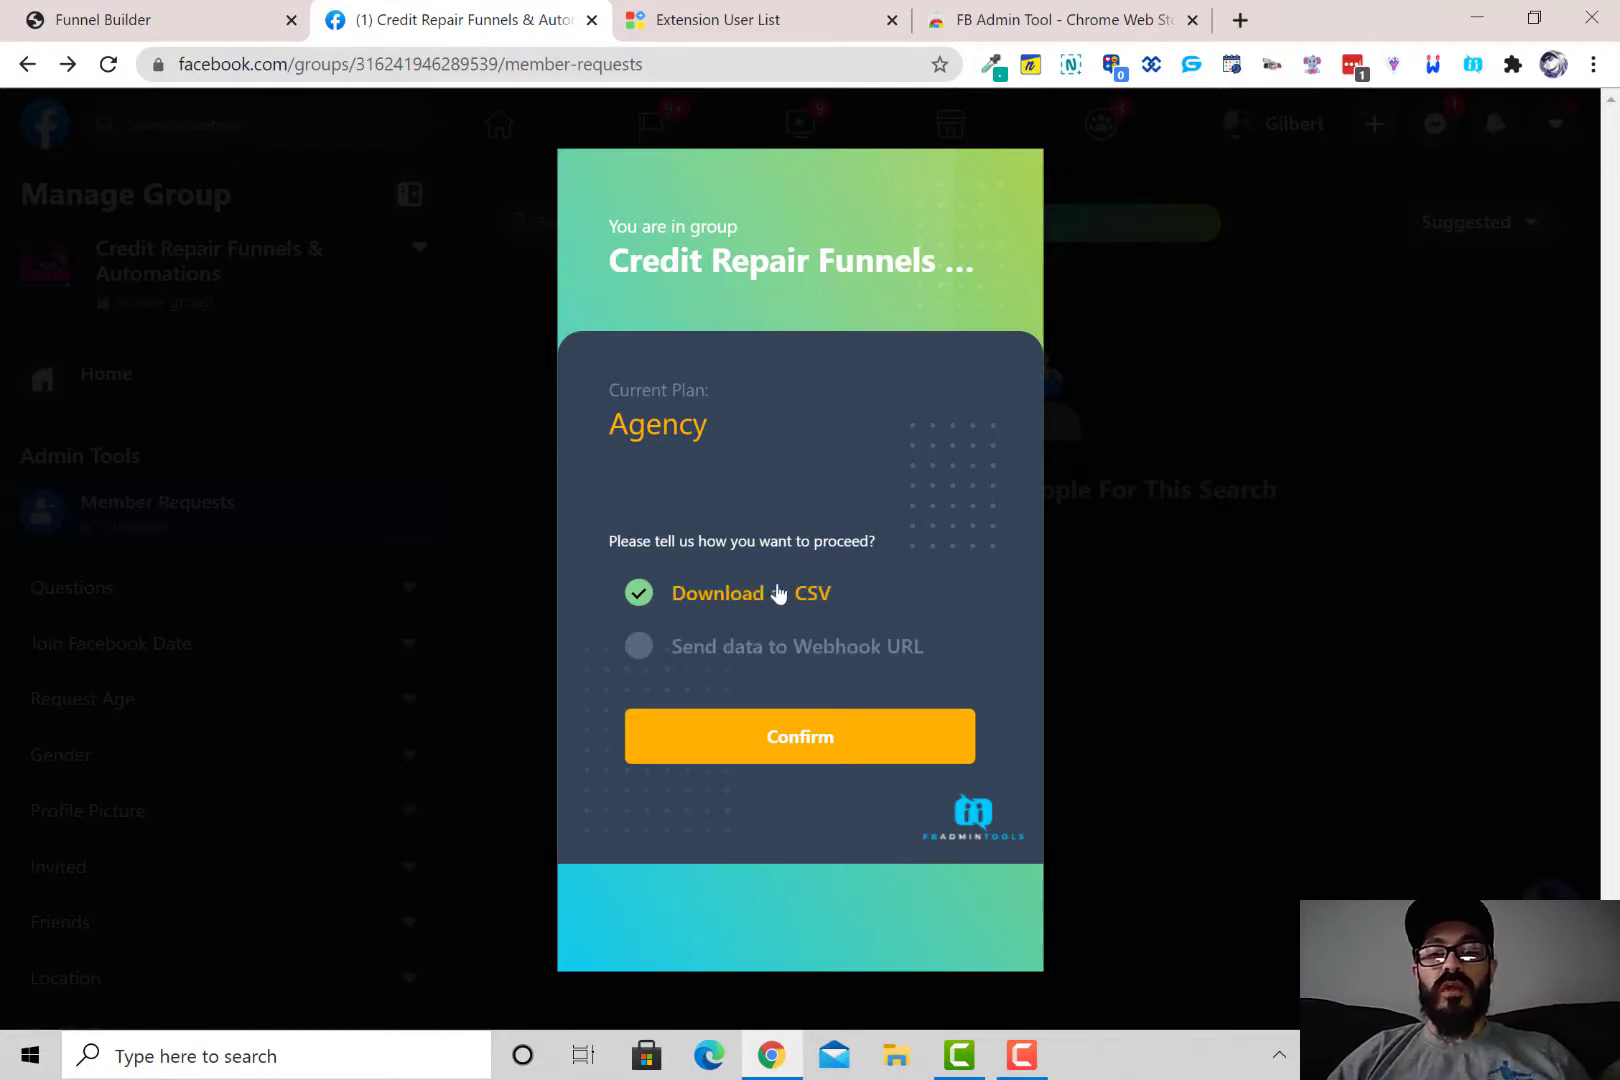
mouse_move(764, 736)
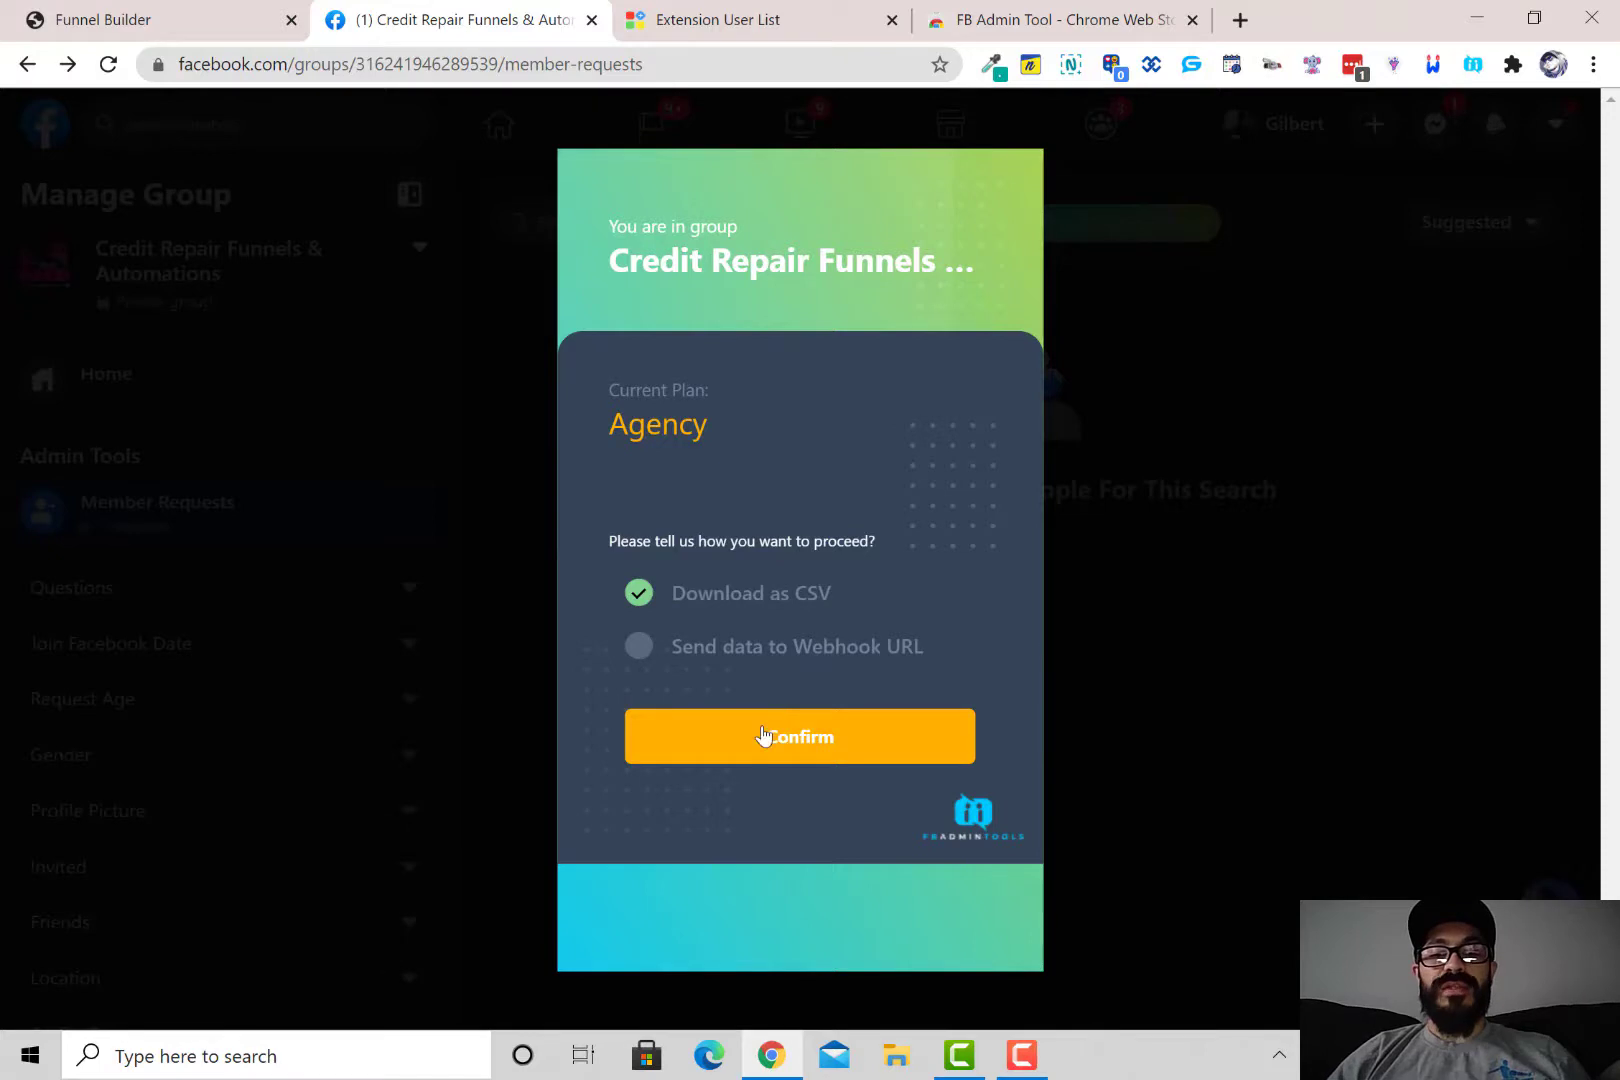
click(800, 736)
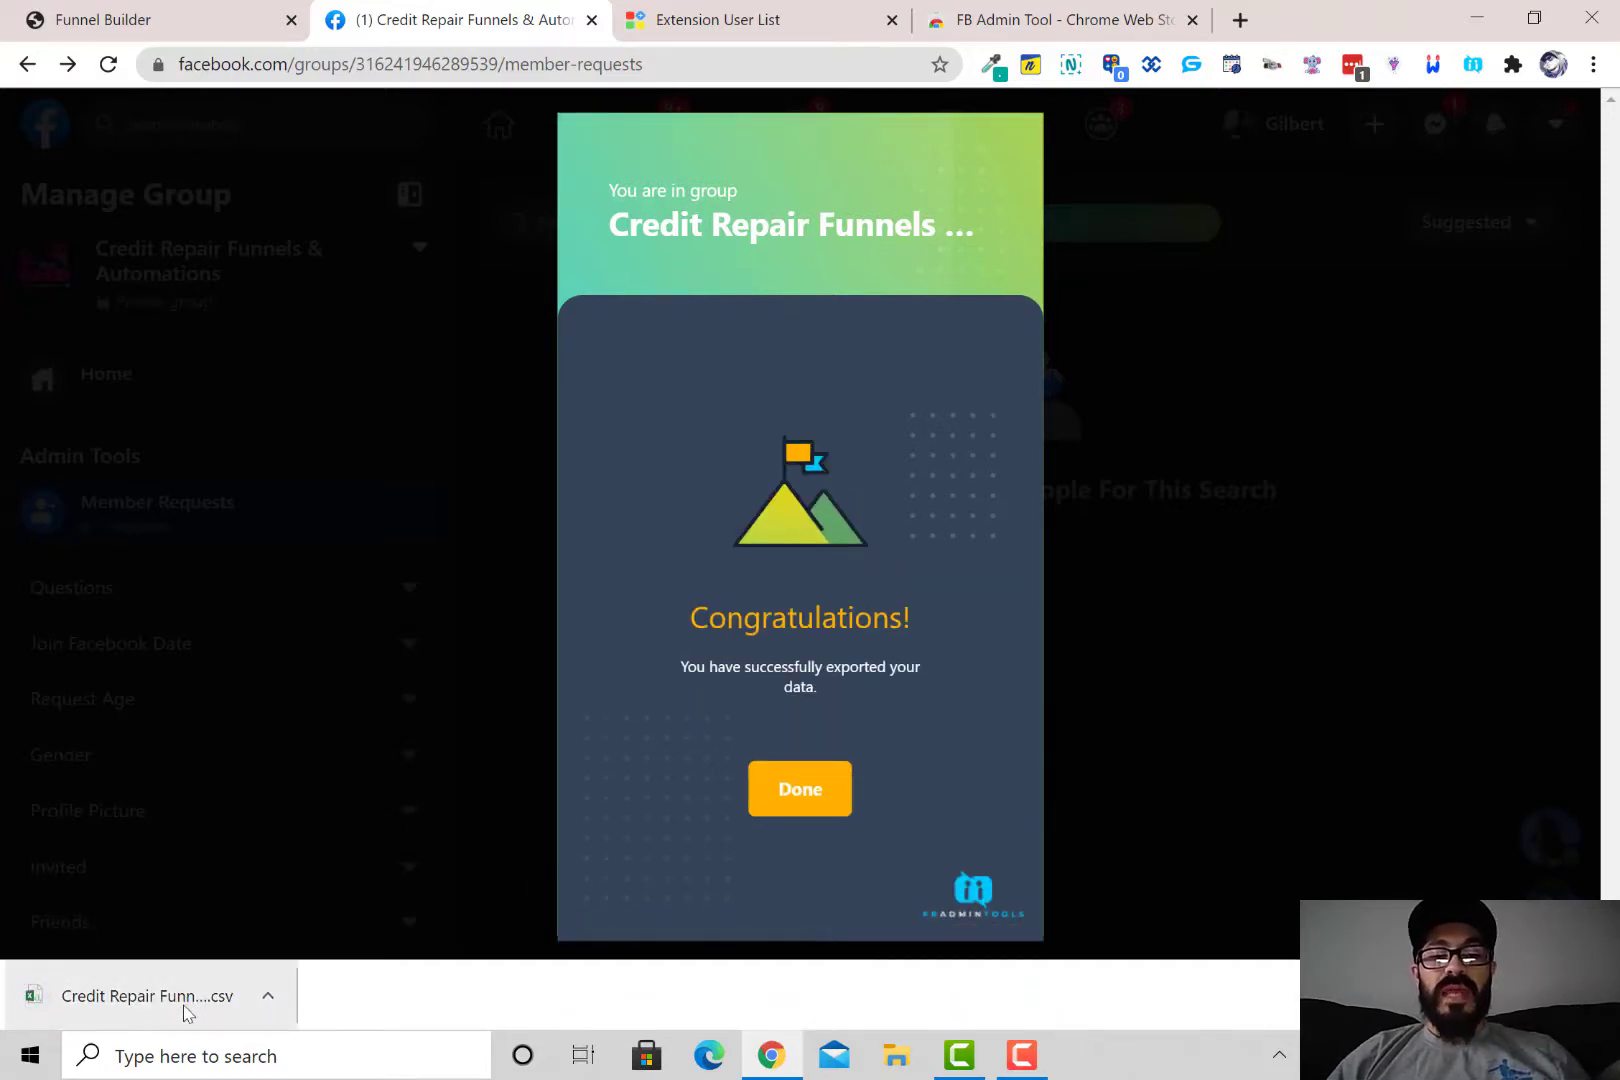
mouse_move(188, 1016)
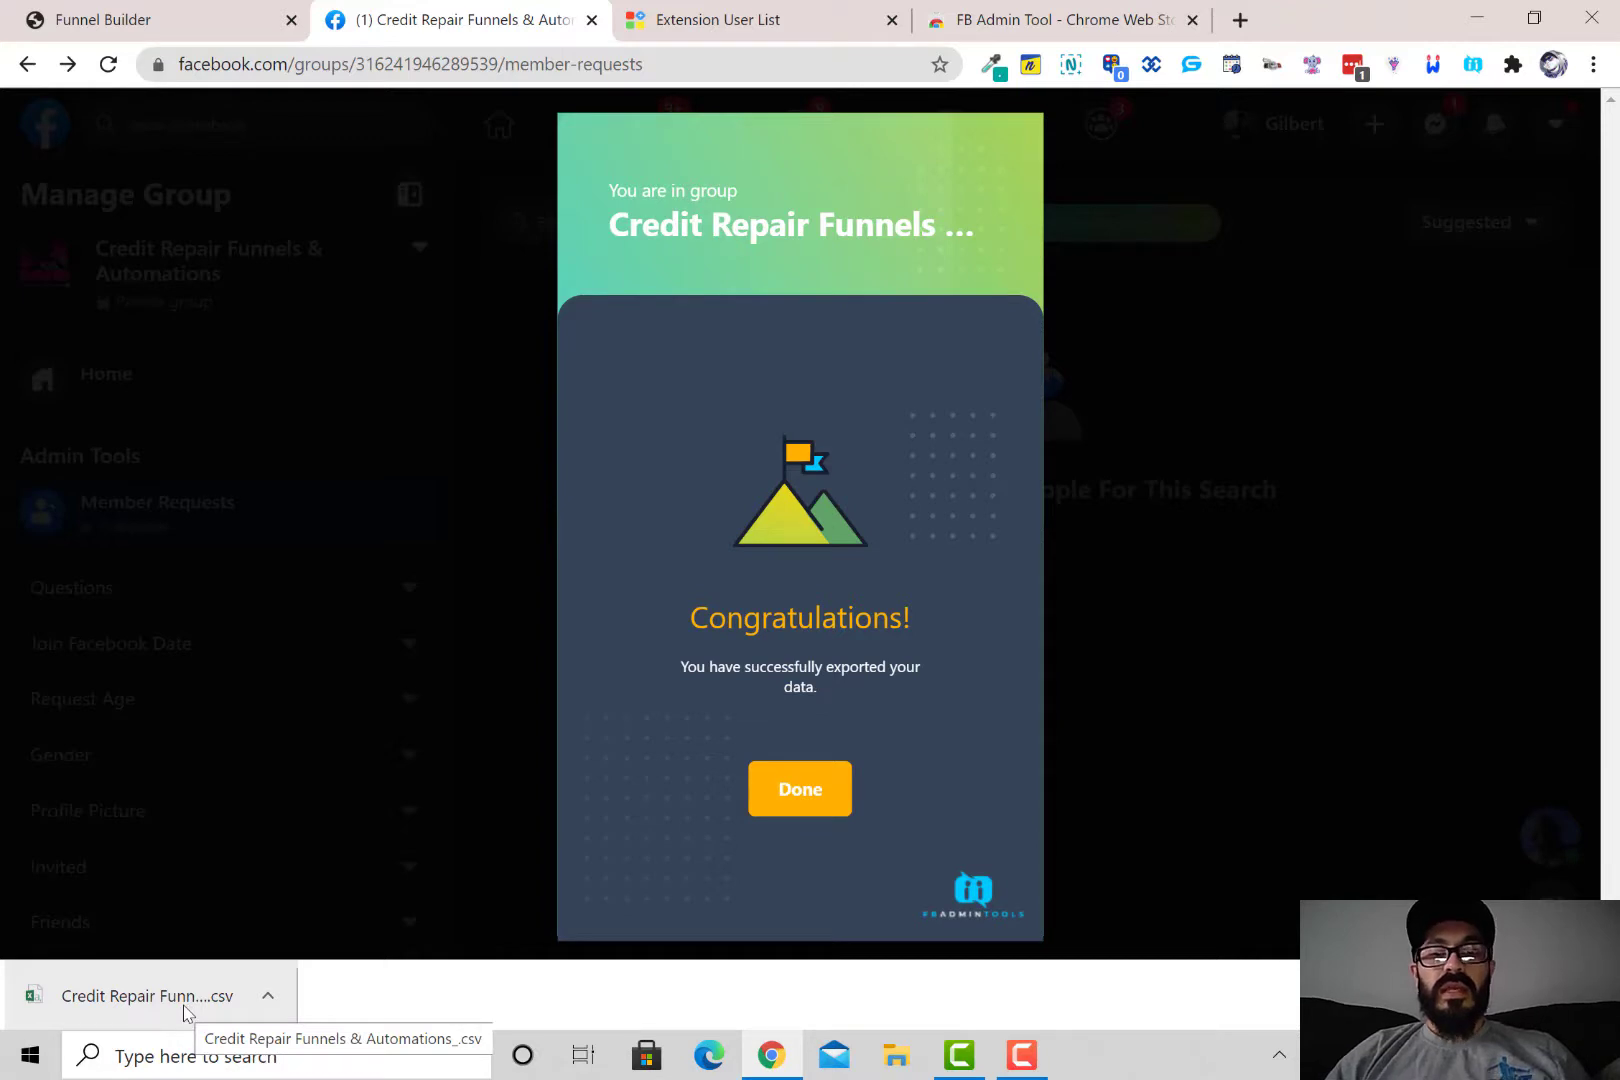
click(148, 996)
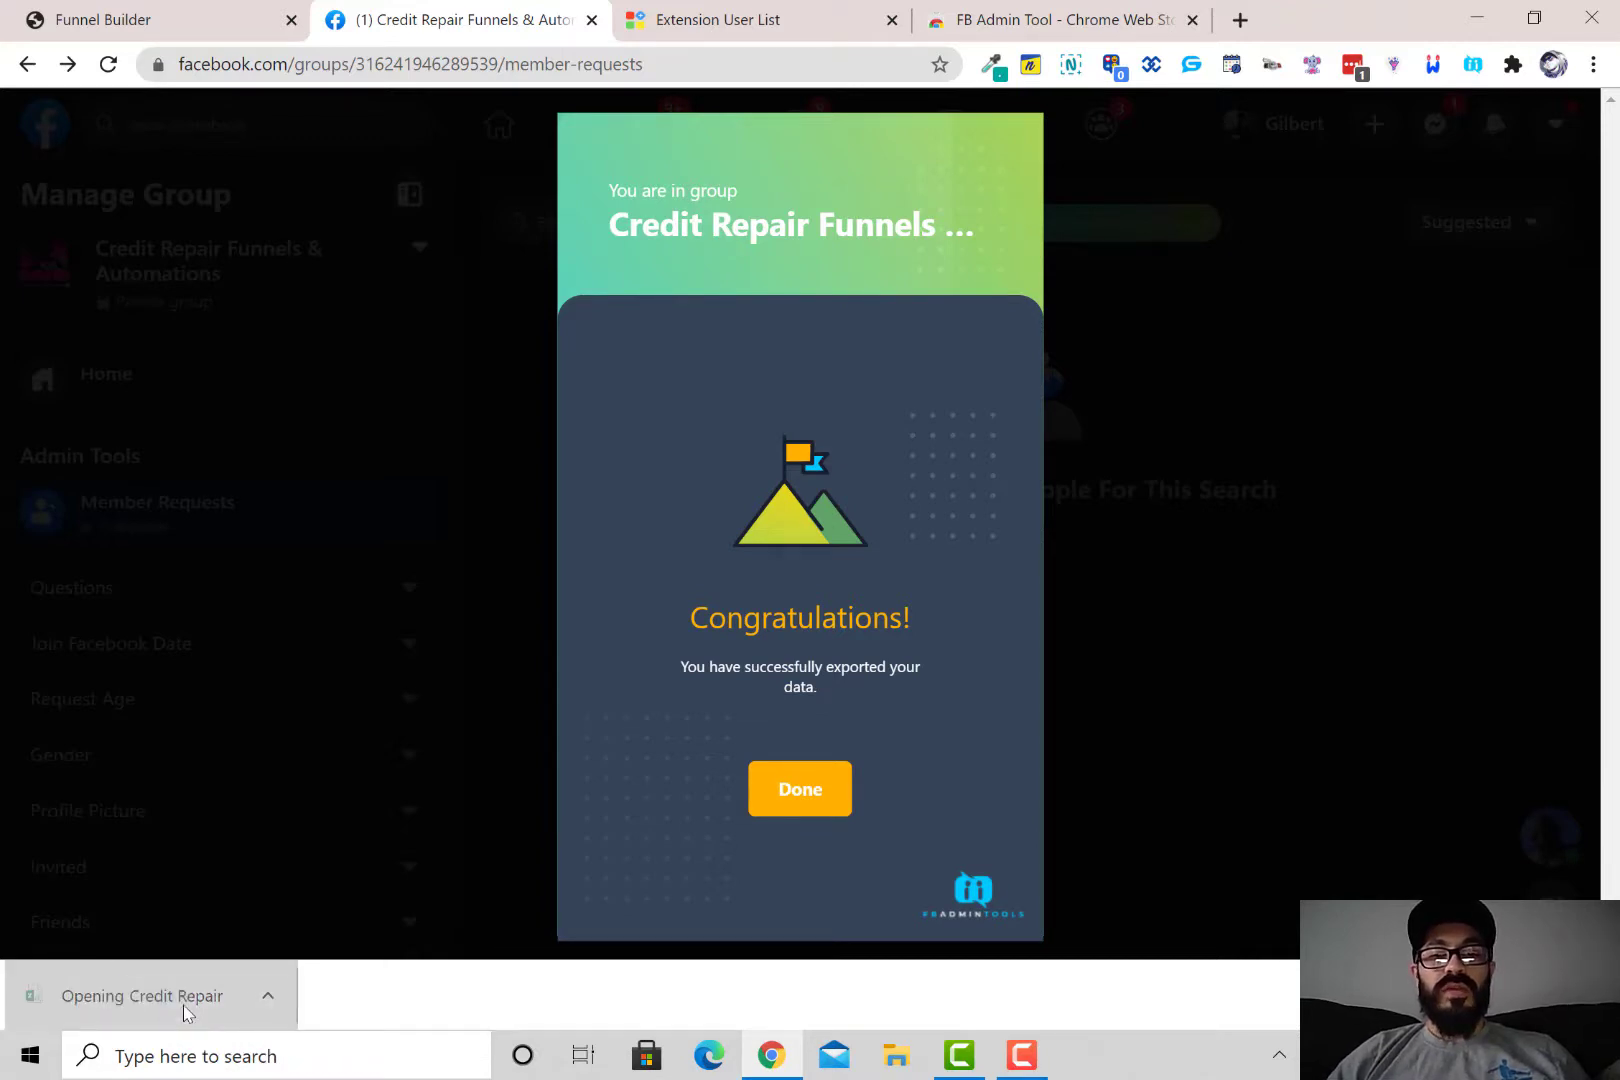
Scroll through the Credit Repair Funnels & Automations member-request rows in Excel
click(140, 996)
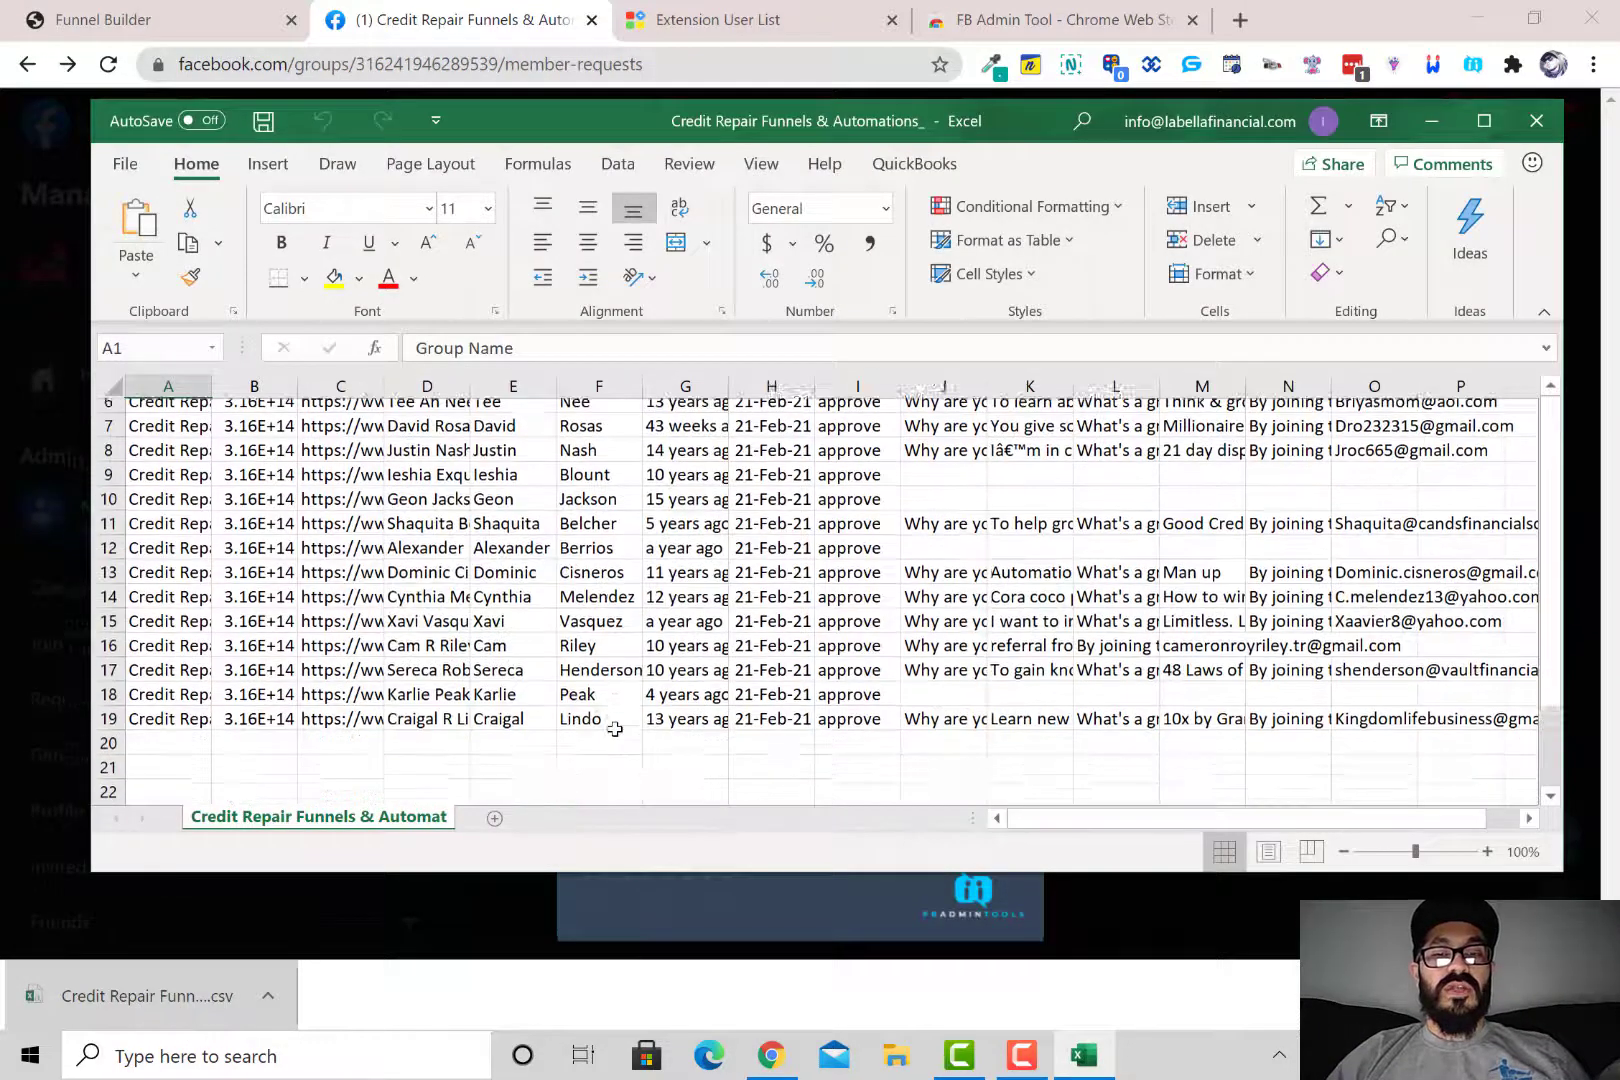
scroll(down, 3)
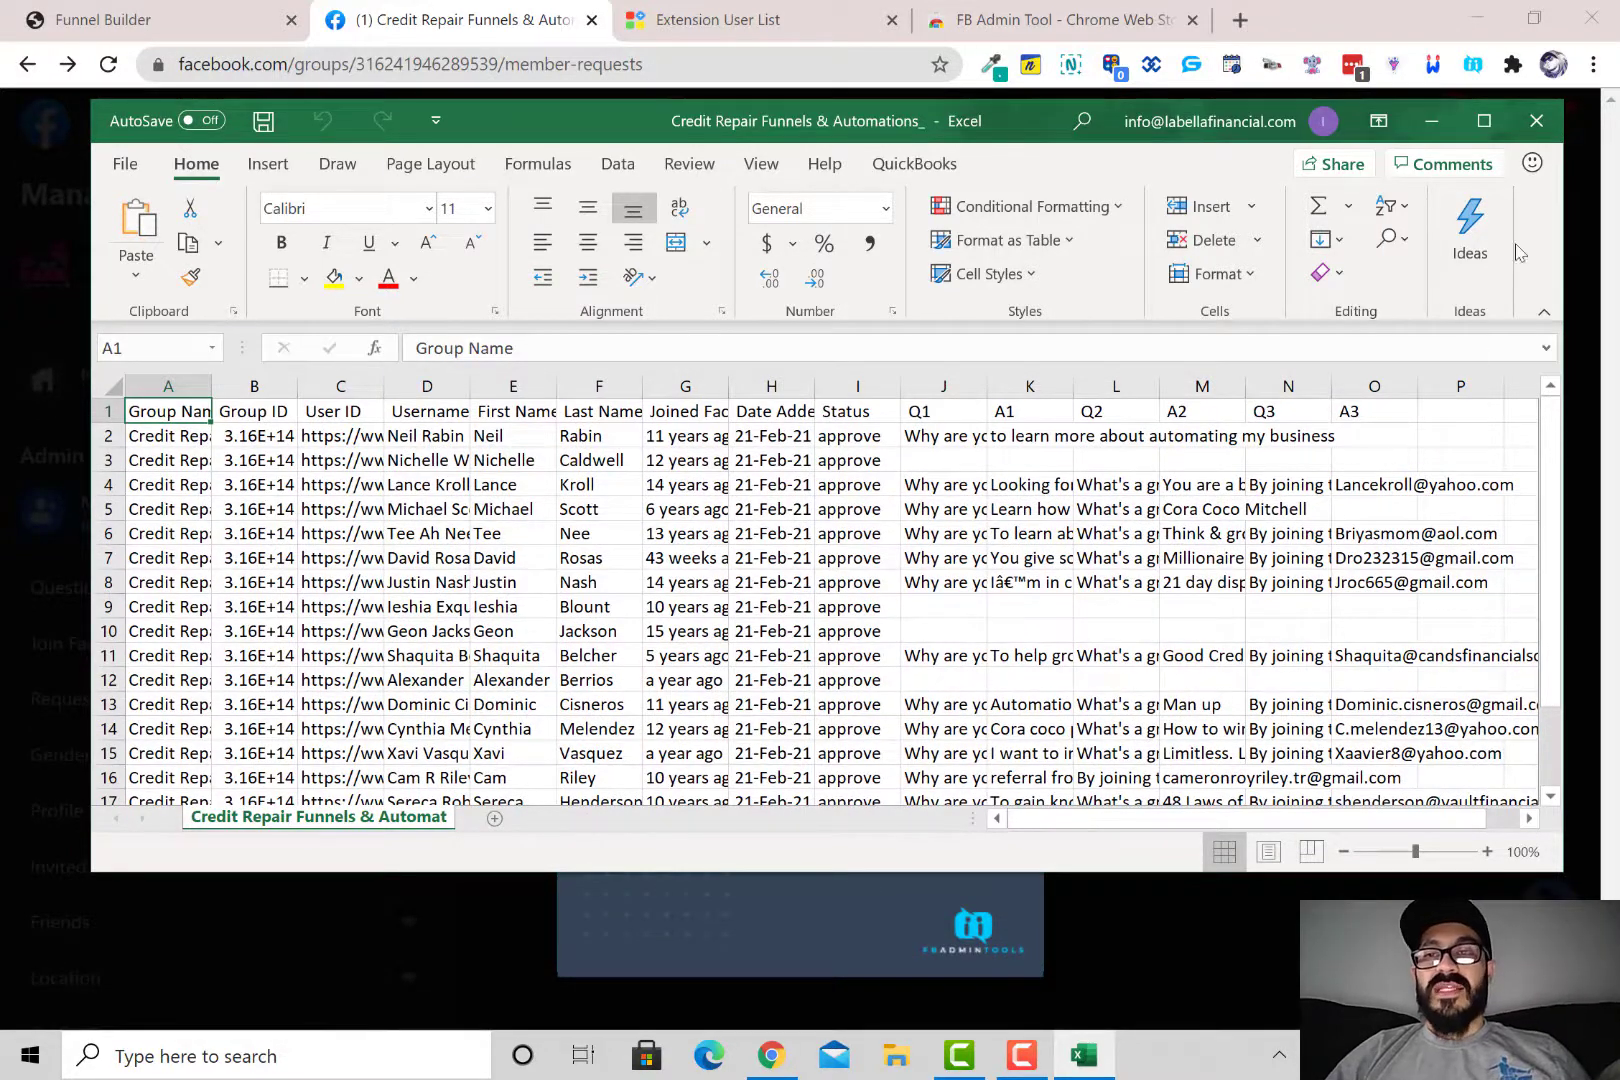
mouse_move(1536, 120)
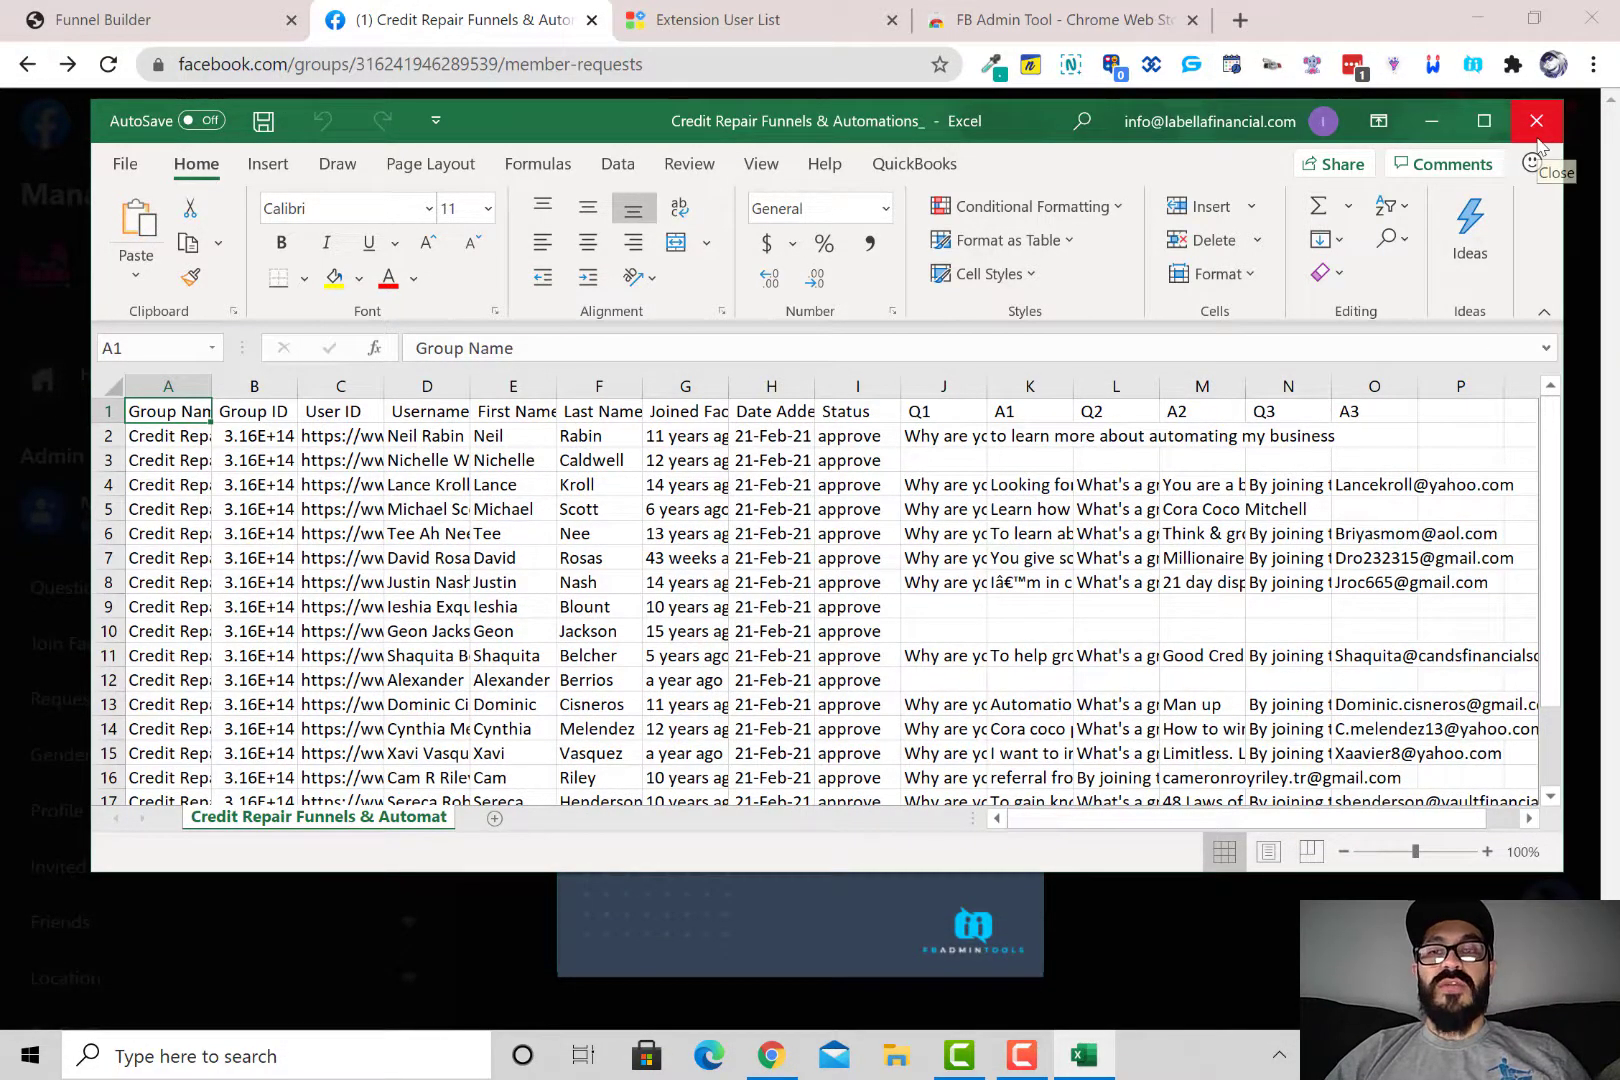